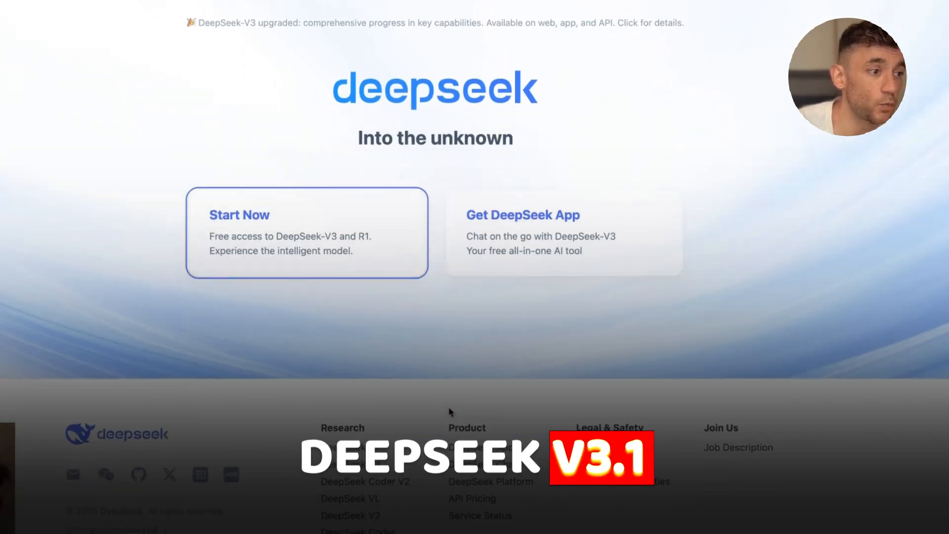
Flip through the AI Studio and DeepSeek tabs and start a new tab for the Gemini web app.
{"action": "left_click", "coordinate": [238, 215]}
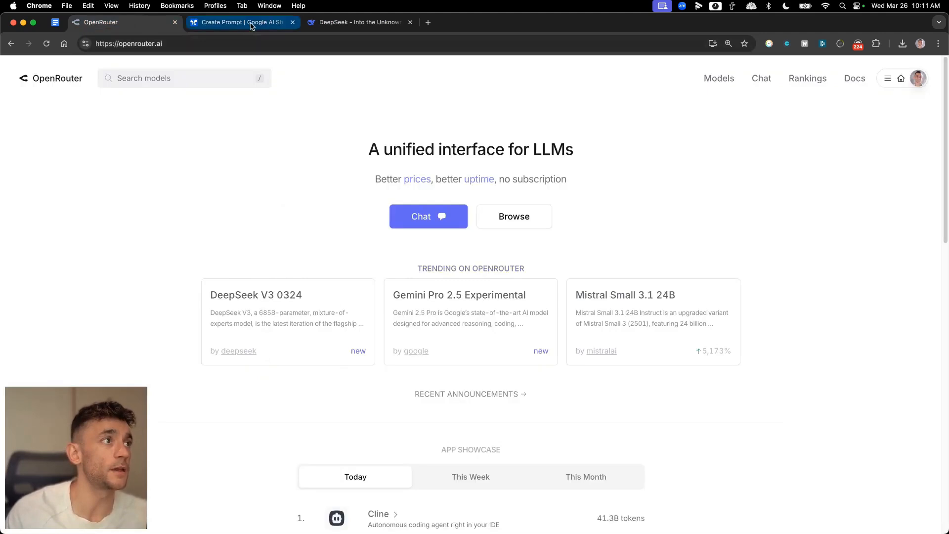
{"action": "left_click", "coordinate": [241, 22]}
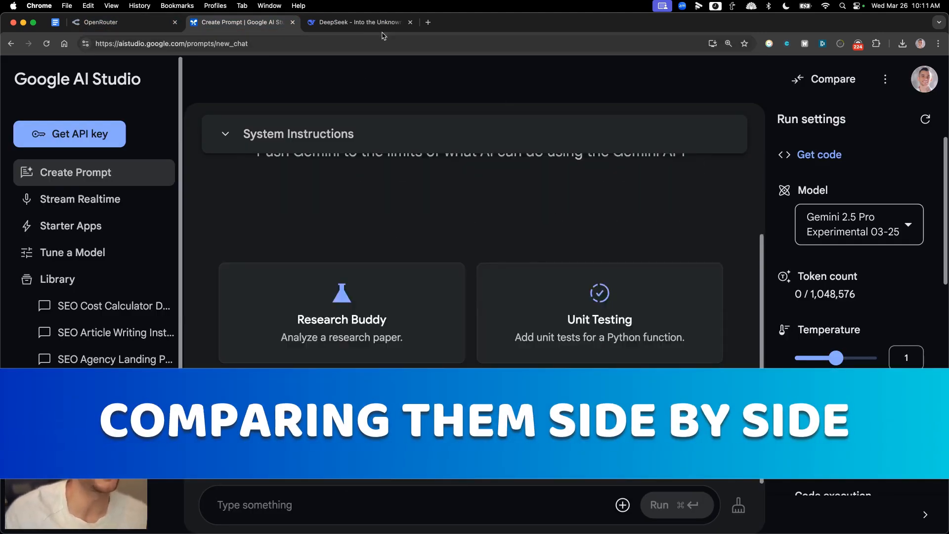
{"action": "left_click", "coordinate": [362, 22]}
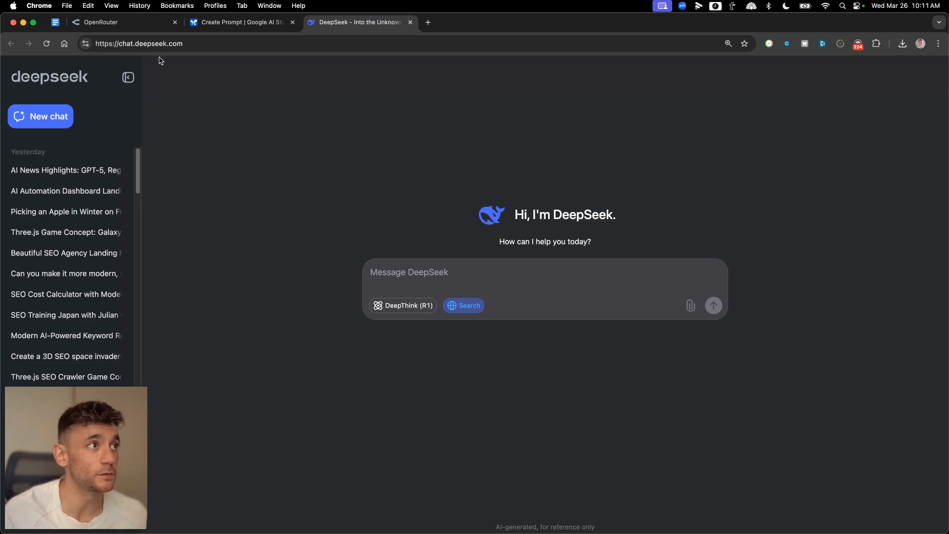
{"action": "mouse_move", "coordinate": [236, 162]}
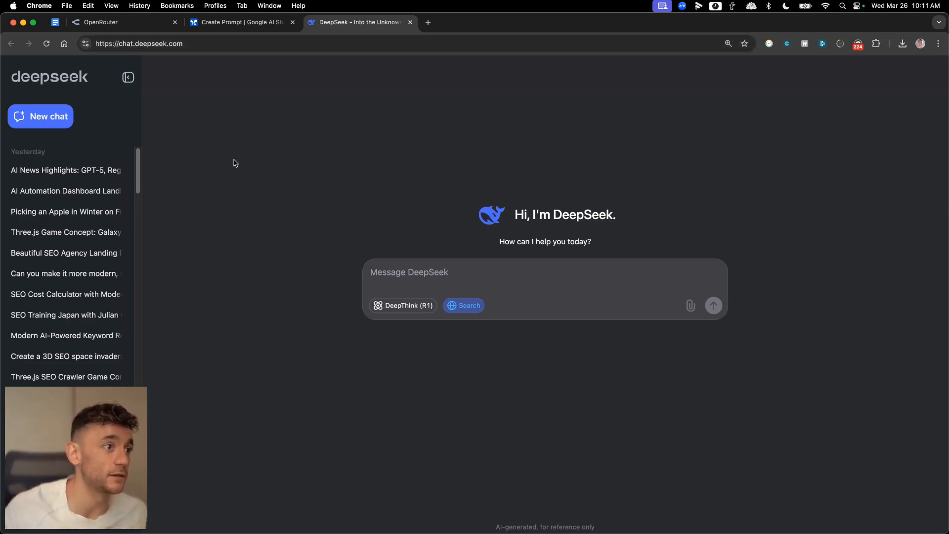
{"action": "left_click", "coordinate": [238, 21]}
{"action": "type", "text": "gemin"}
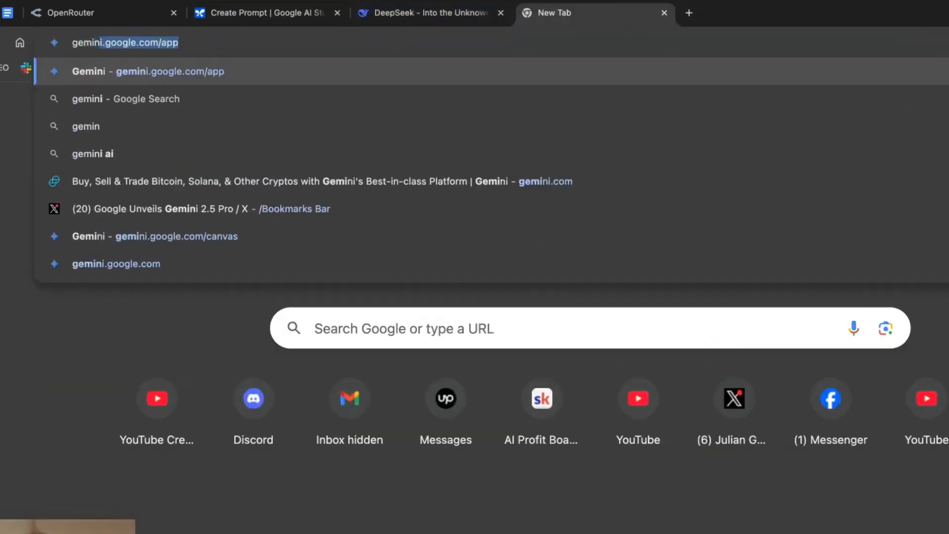
Reopen the earlier endless runner chat in Gemini and grab its prompt for reuse.
{"action": "left_click", "coordinate": [148, 72]}
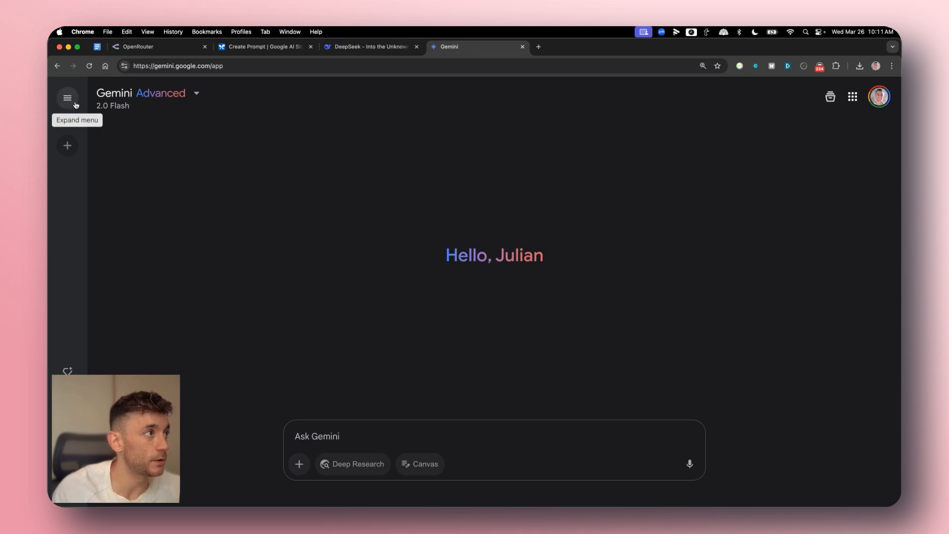
{"action": "left_click", "coordinate": [68, 97]}
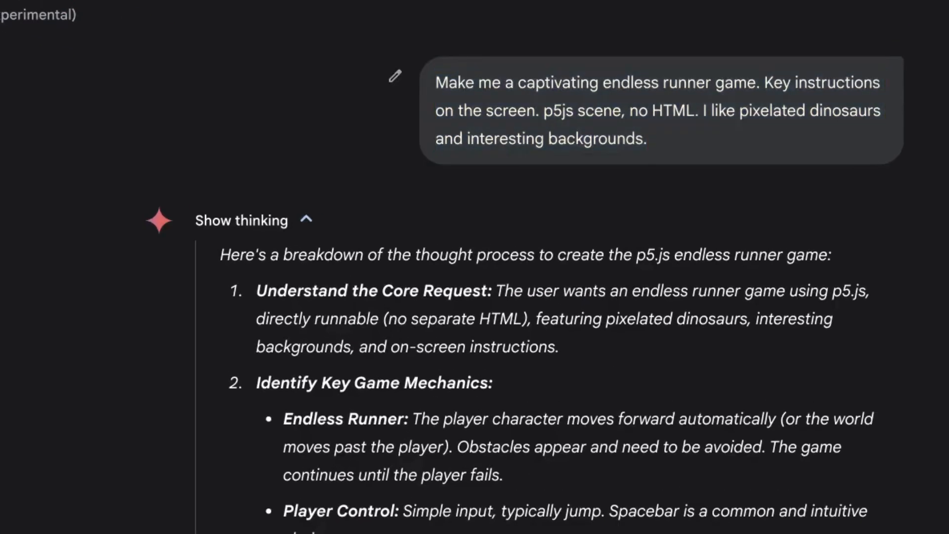
{"action": "double_click", "coordinate": [459, 82]}
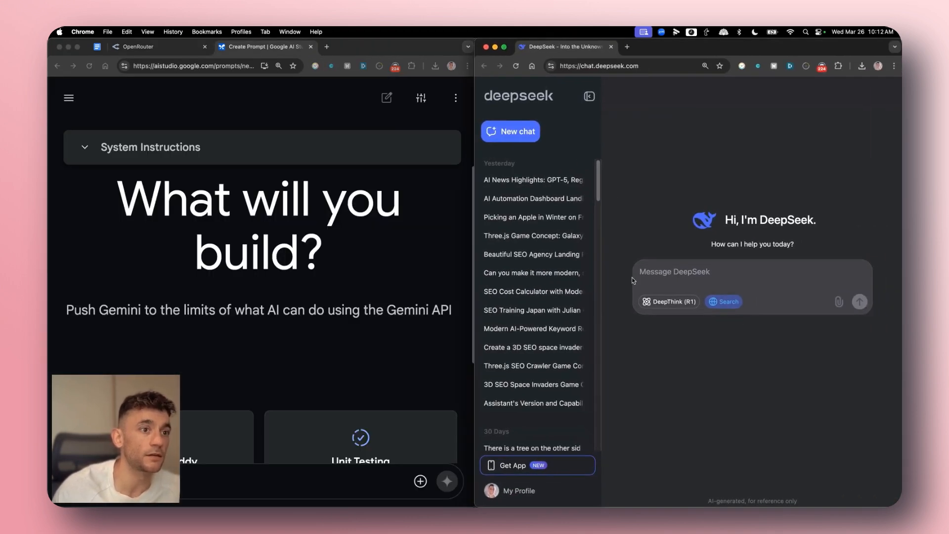
Enter the 'Make me a captivating endless runner game... p5js scene' prompt in AI Studio and DeepSeek.
{"action": "scroll", "scroll_direction": "down", "scroll_amount": 3}
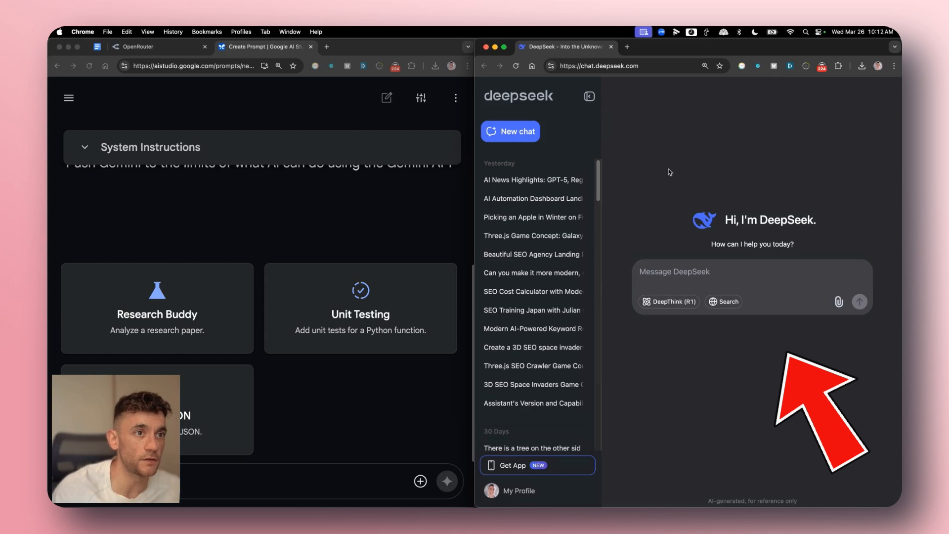
{"action": "mouse_move", "coordinate": [814, 174]}
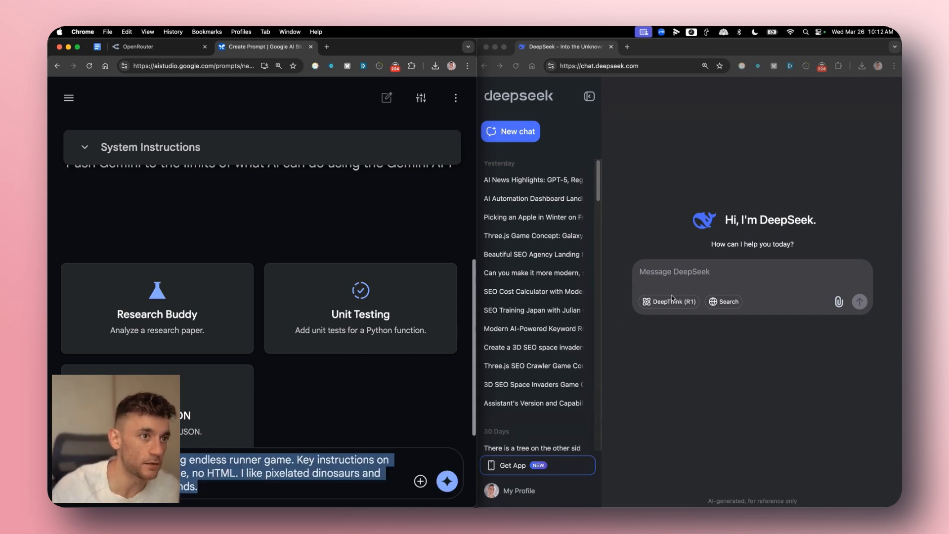
{"action": "type", "text": "Make me a captivating endless runner game. Key instructions on the screen. p5js scene, no HTML. I like pixelated dinosaurs and interesting backgrounds."}
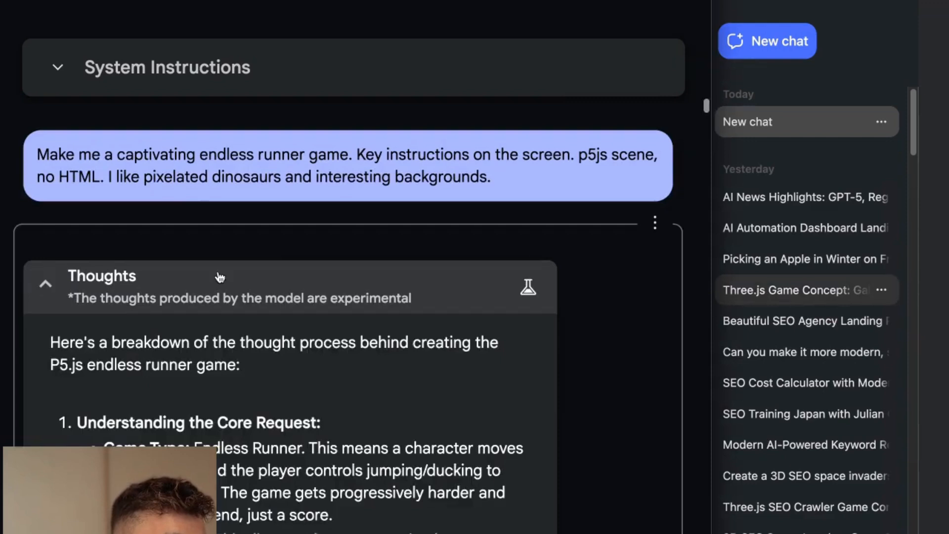
Scroll through Gemini's generated draw() code down to the How to Run section.
{"action": "scroll", "scroll_direction": "down", "scroll_amount": 3}
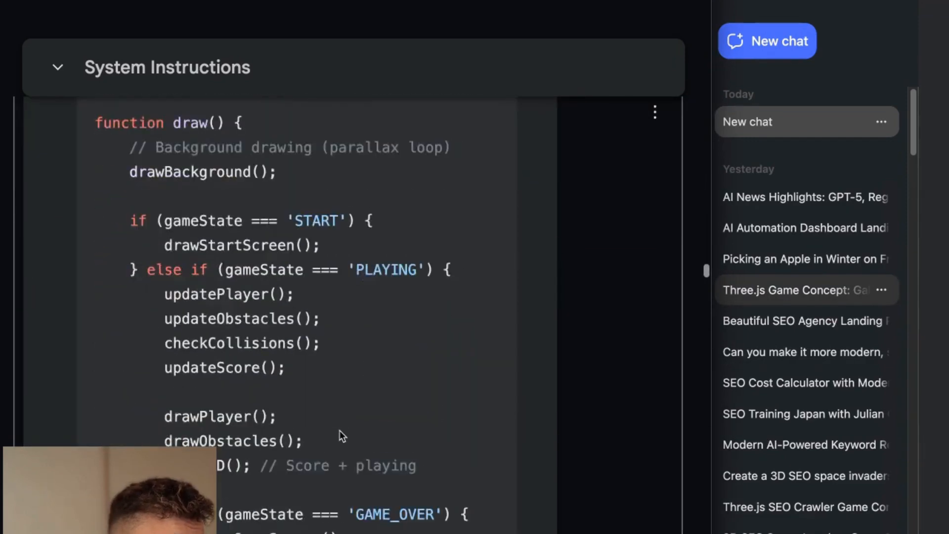
{"action": "scroll", "scroll_direction": "down", "scroll_amount": 3}
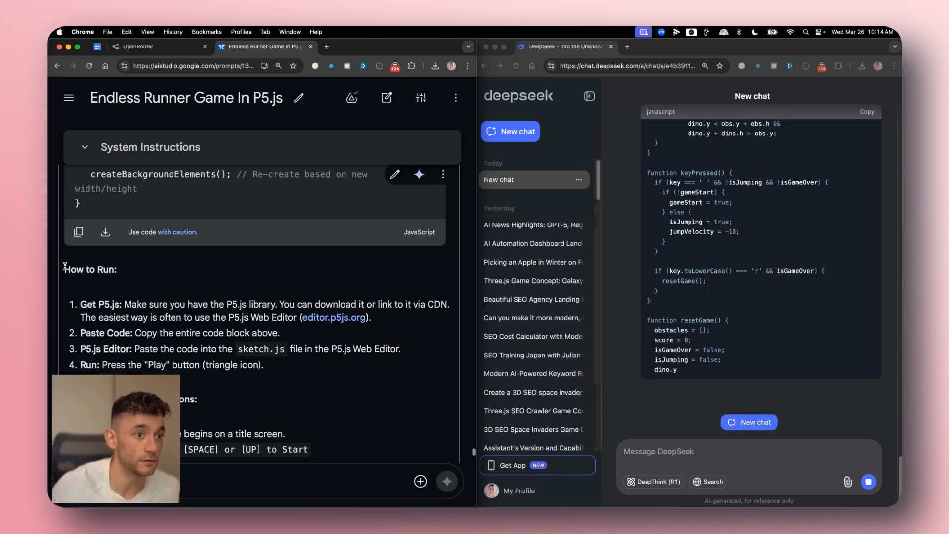
{"action": "scroll", "scroll_direction": "down", "scroll_amount": 3}
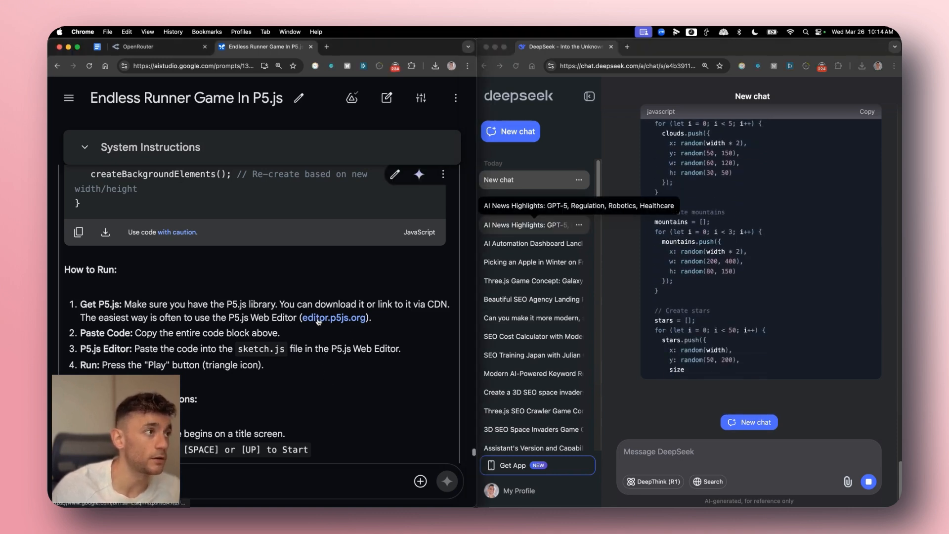
Run Gemini's endless runner code in the p5.js Web Editor and play to Game Over at 906.
{"action": "left_click", "coordinate": [79, 232]}
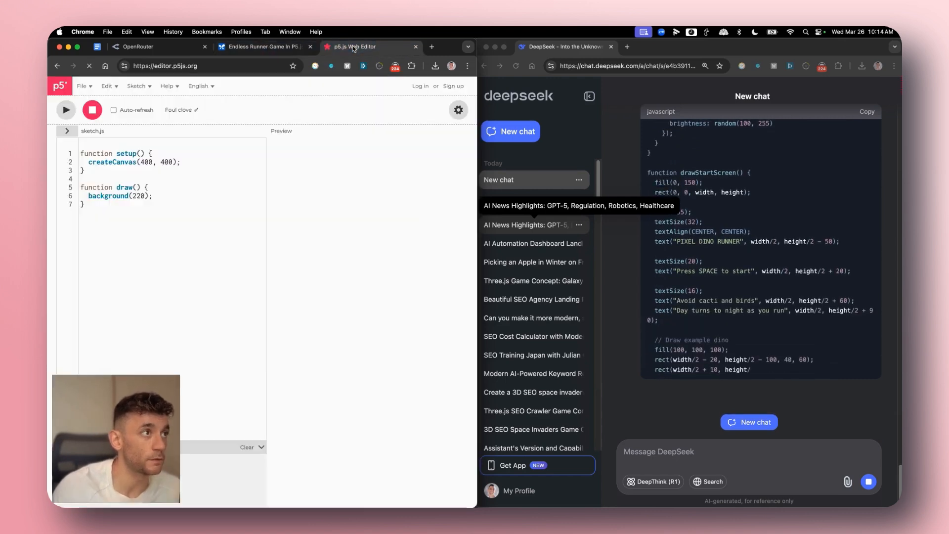
{"action": "scroll", "scroll_direction": "down", "scroll_amount": 3}
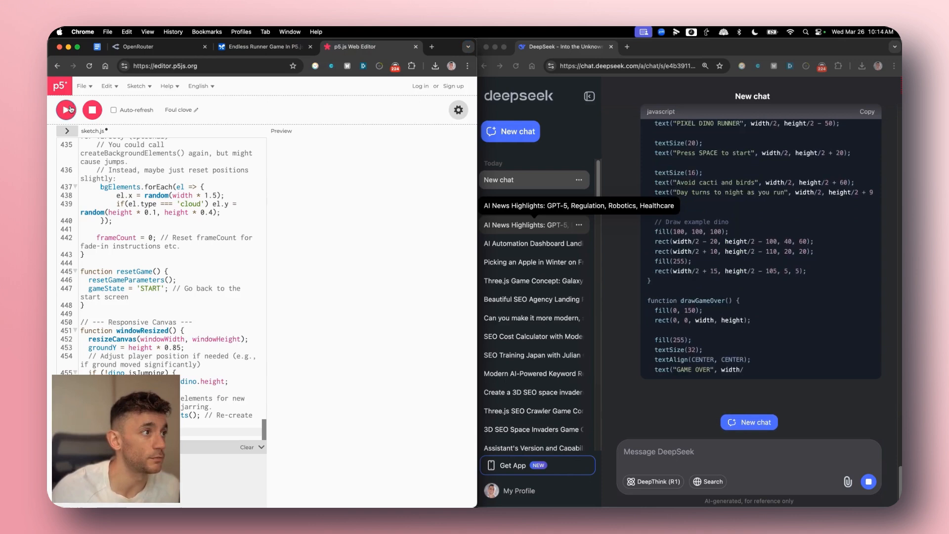
{"action": "left_click", "coordinate": [66, 108]}
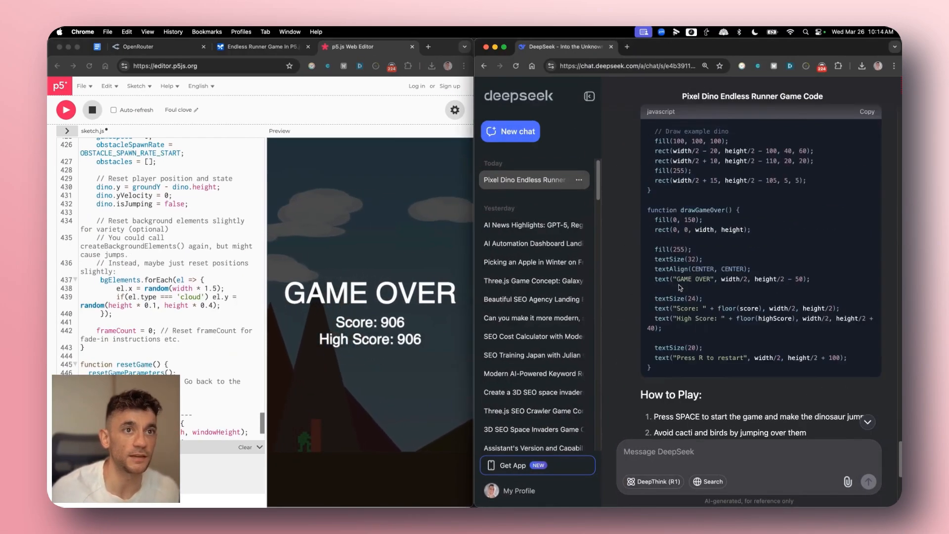
Play DeepSeek's Pixel Dino Runner in the enlarged editor, restarting with R after each Game Over.
{"action": "left_click", "coordinate": [866, 111]}
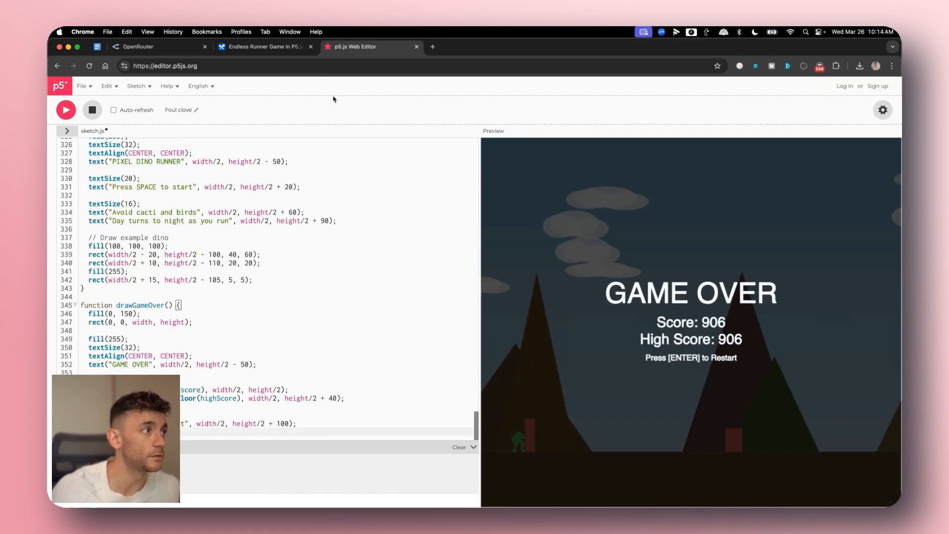
{"action": "left_click", "coordinate": [65, 110]}
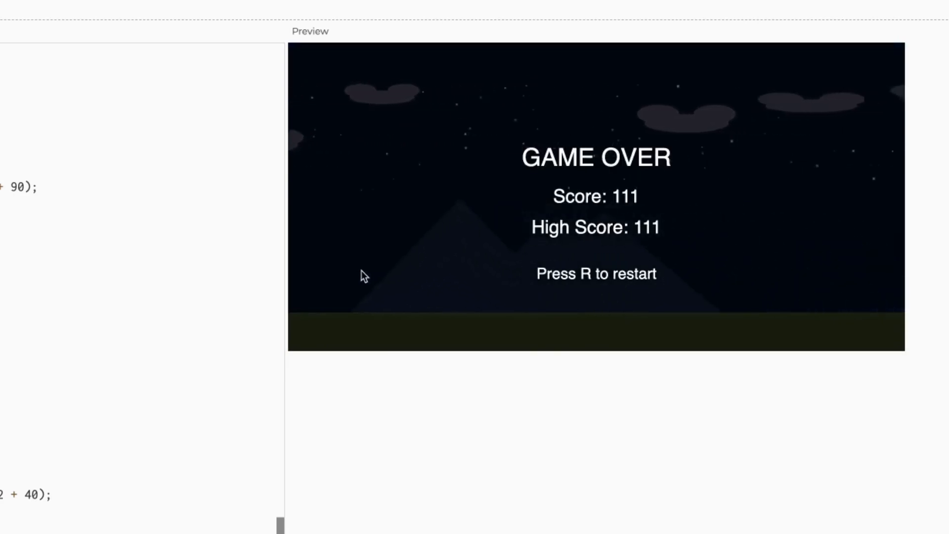
{"action": "key", "text": "r"}
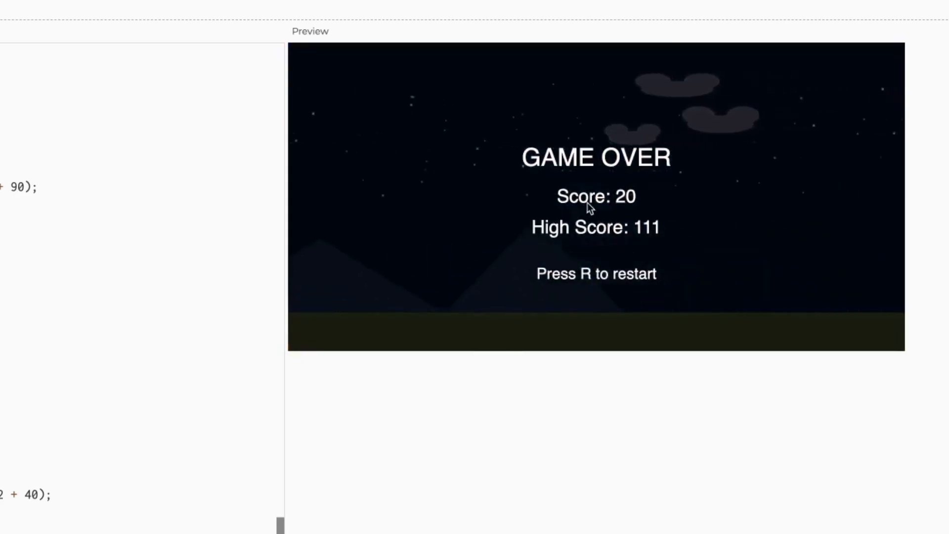
{"action": "key", "text": "r"}
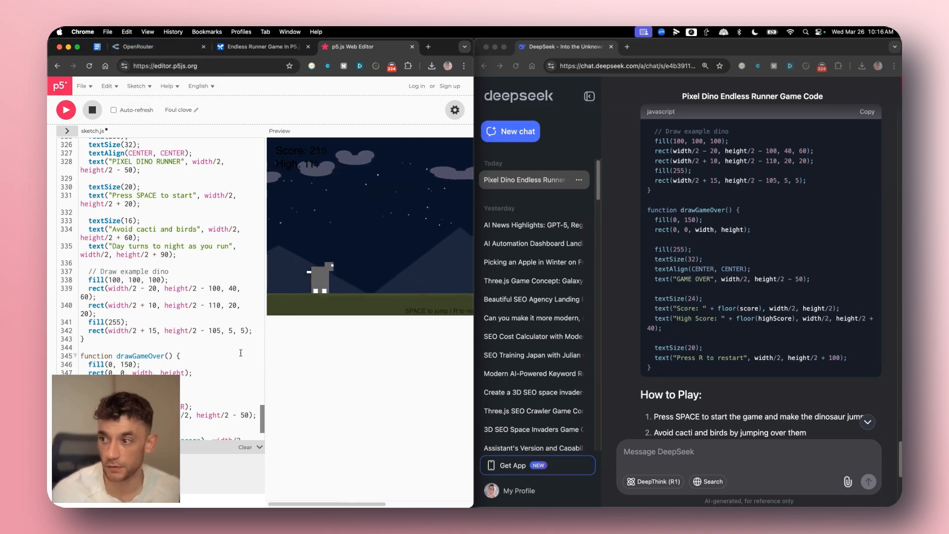
Review the SEO SOP Google Doc after returning to the AI Studio tab.
{"action": "left_click", "coordinate": [262, 47]}
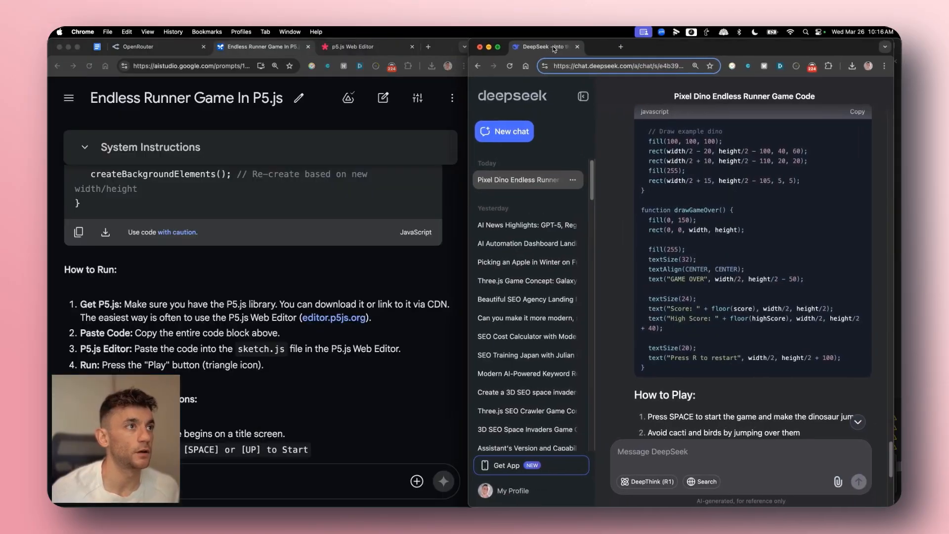
{"action": "left_click", "coordinate": [427, 46]}
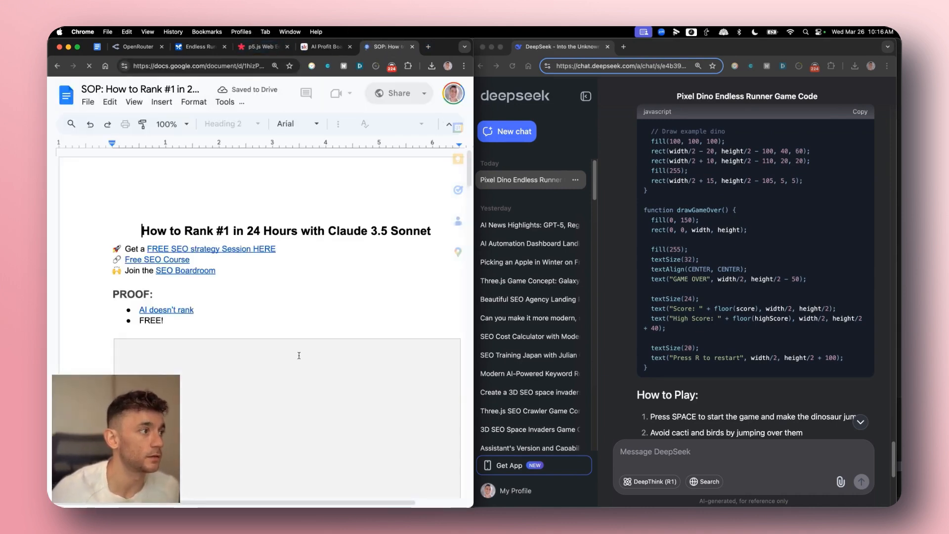
{"action": "scroll", "scroll_direction": "down", "scroll_amount": 3}
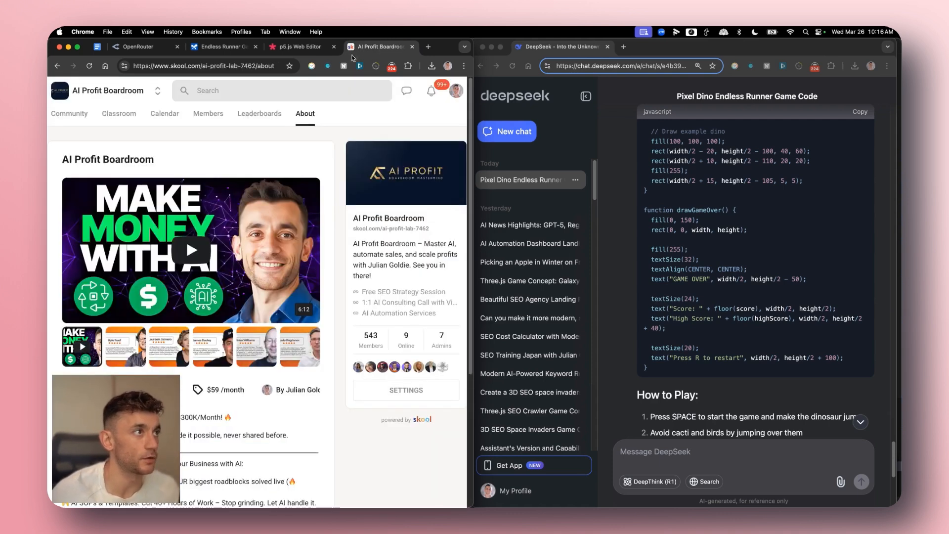
Start a fresh AI Studio prompt holding the 'Create an SEO optimized article' instructions.
{"action": "left_click", "coordinate": [226, 46]}
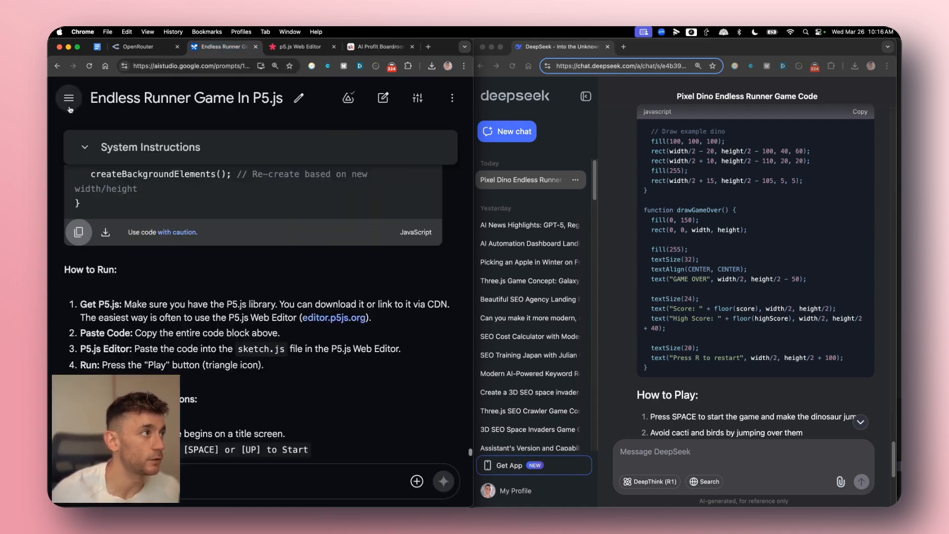
{"action": "left_click", "coordinate": [68, 98]}
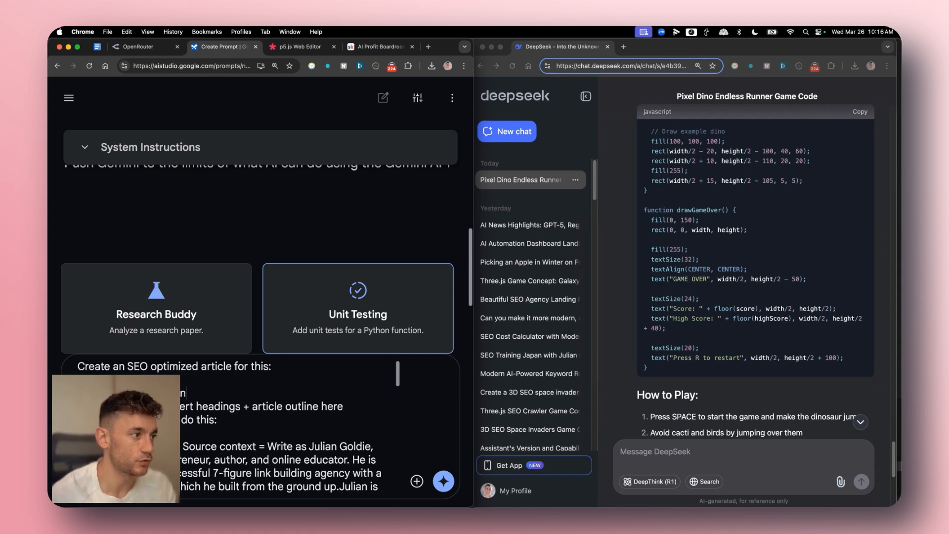
Finish the 'SEO Training in New York' keyword and begin the same article prompt in DeepSeek.
{"action": "type", "text": "ng in New York"}
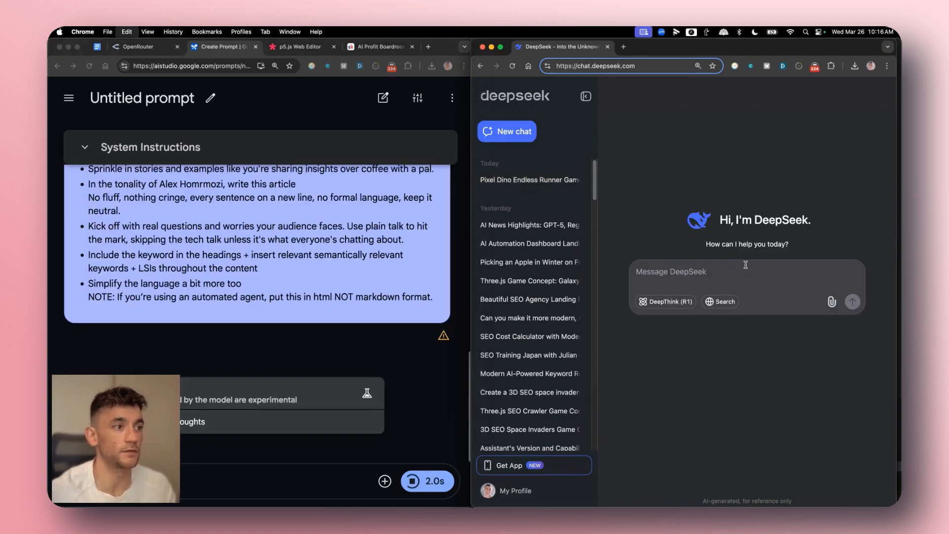
{"action": "left_click", "coordinate": [853, 301]}
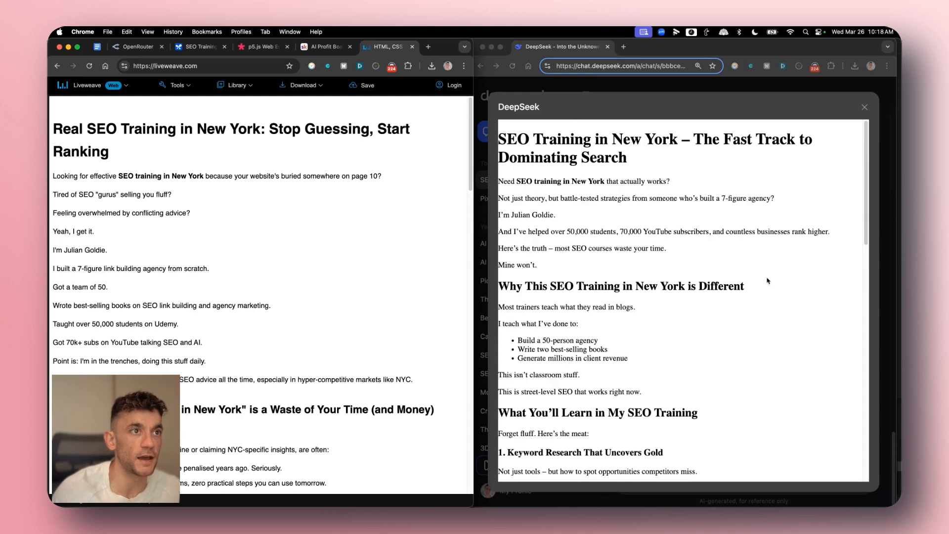
{"action": "mouse_move", "coordinate": [701, 344]}
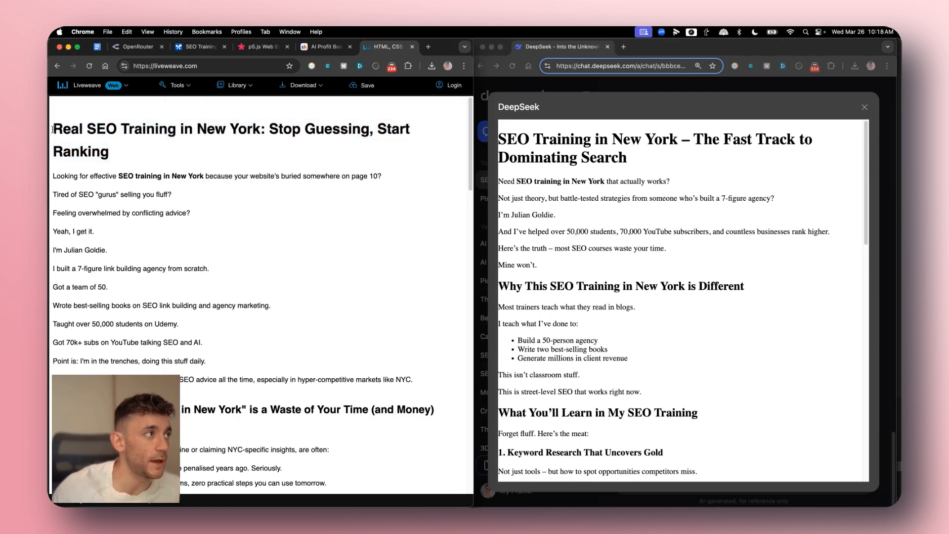
Highlight and compare opening lines of Gemini's article and DeepSeek's 'most SEO courses' line.
{"action": "left_click_drag", "start_coordinate": [54, 128], "coordinate": [118, 128]}
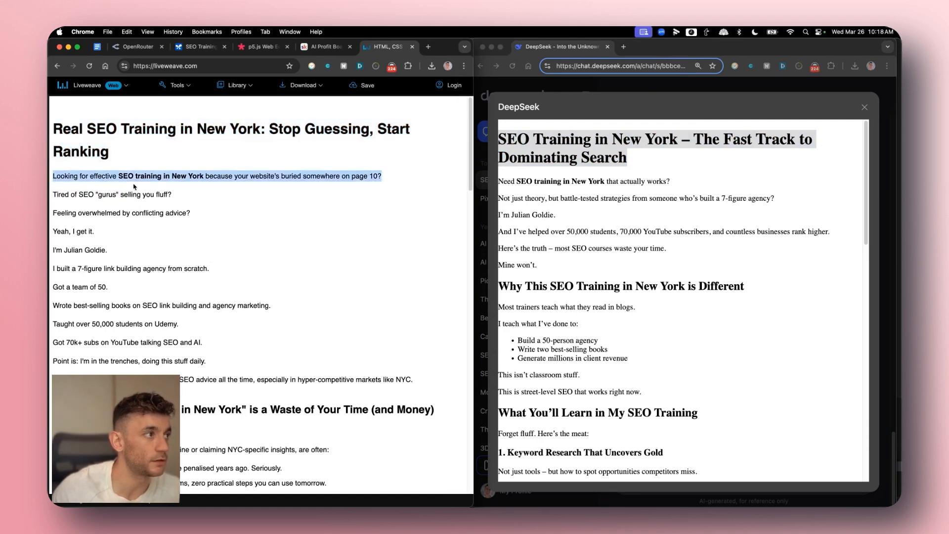
{"action": "mouse_move", "coordinate": [554, 174]}
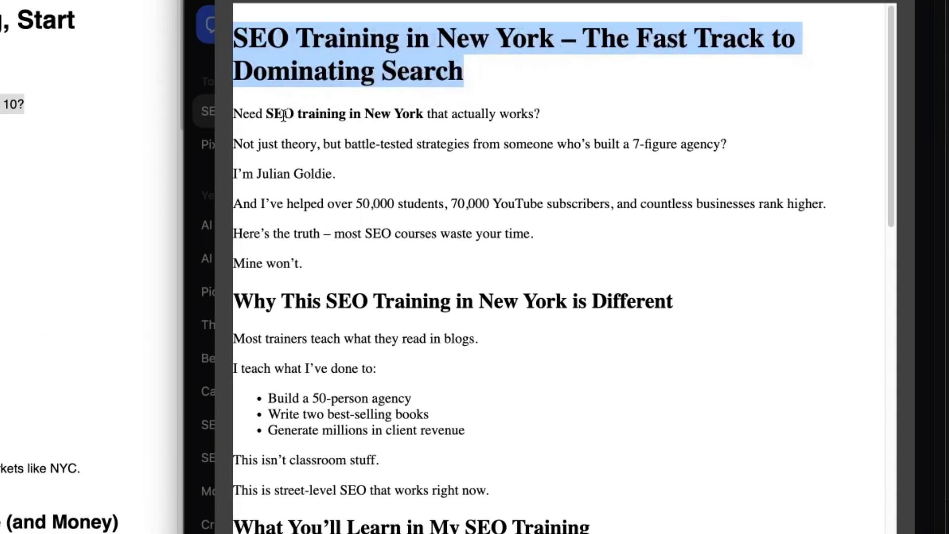
{"action": "mouse_move", "coordinate": [305, 147]}
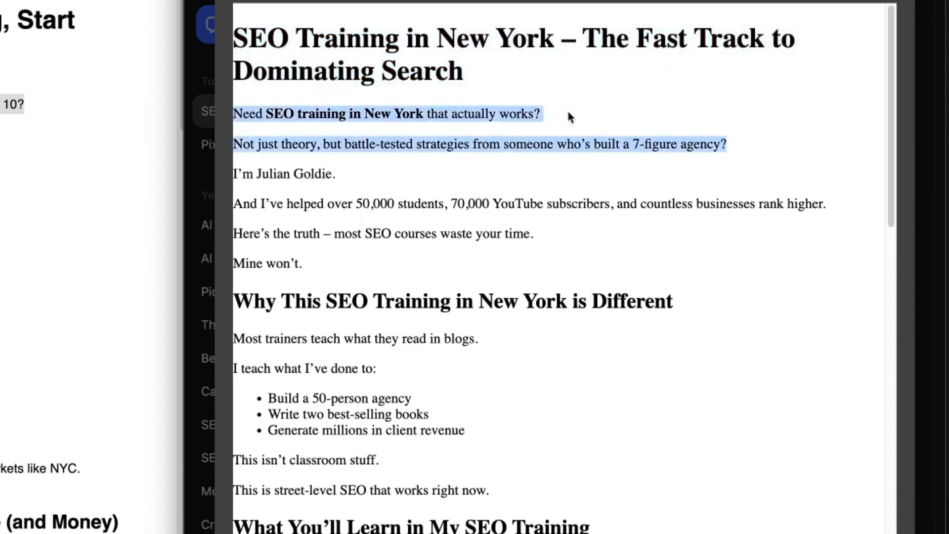
{"action": "mouse_move", "coordinate": [400, 113]}
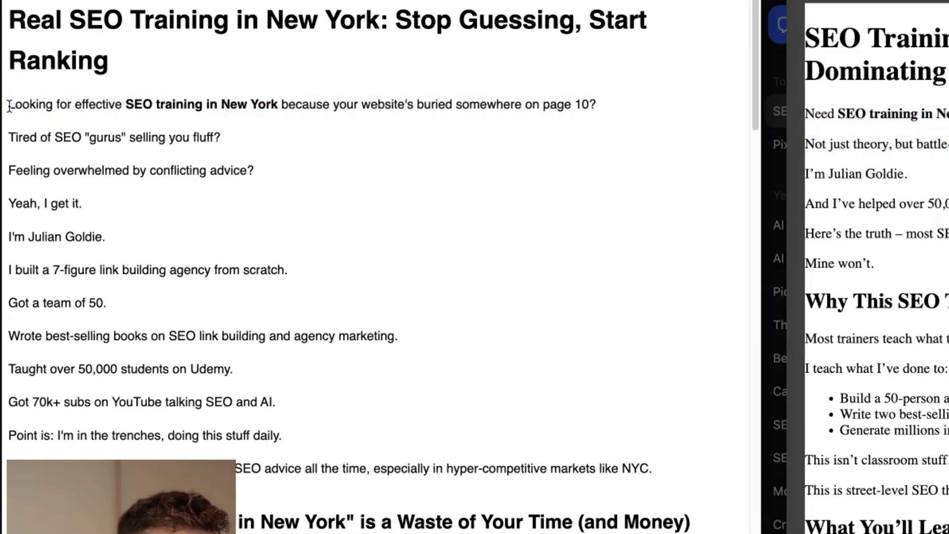
{"action": "mouse_move", "coordinate": [44, 96]}
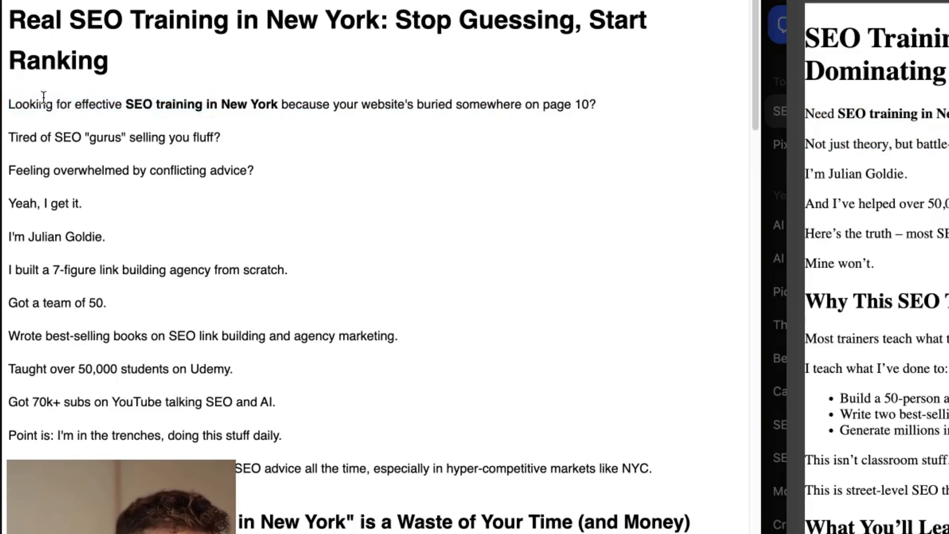
{"action": "double_click", "coordinate": [102, 104]}
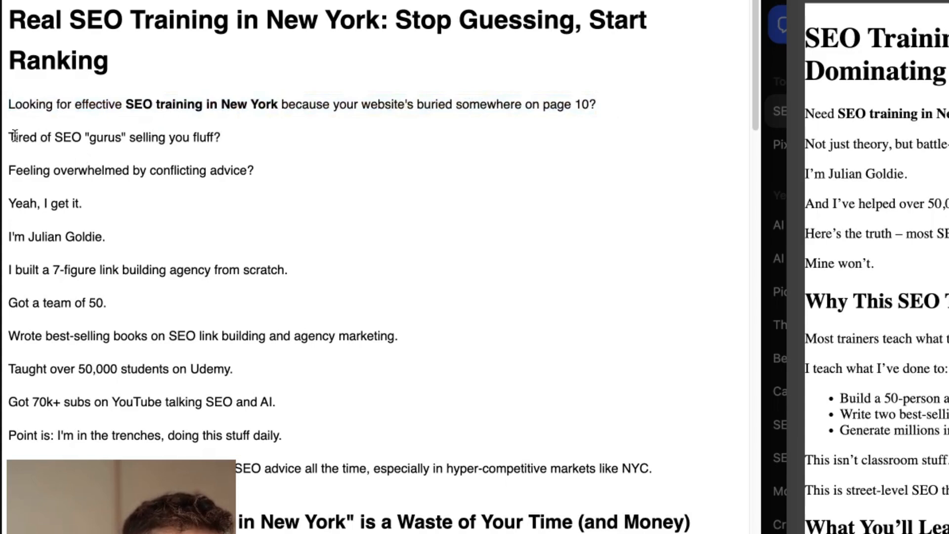
{"action": "mouse_move", "coordinate": [290, 179]}
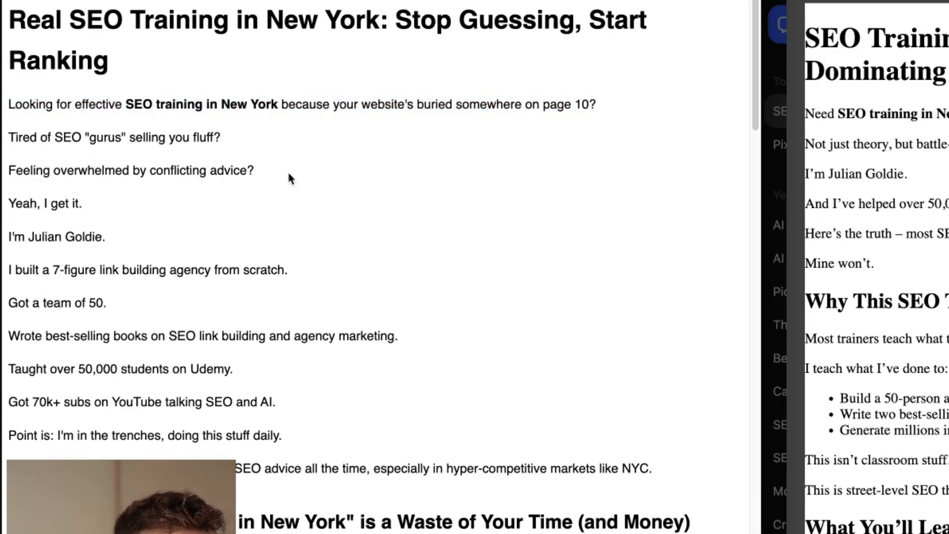
{"action": "mouse_move", "coordinate": [75, 188]}
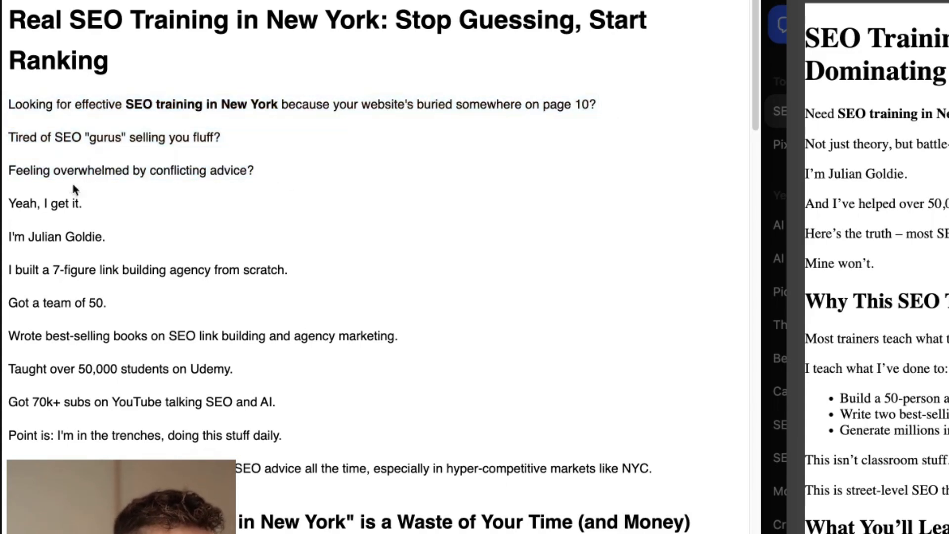
{"action": "left_click_drag", "start_coordinate": [9, 103], "coordinate": [254, 170]}
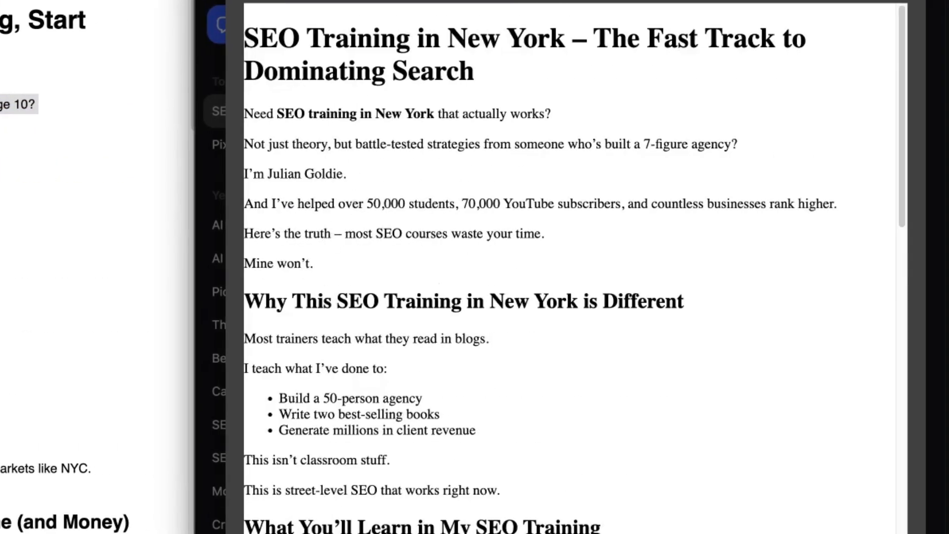
{"action": "left_click_drag", "start_coordinate": [244, 233], "coordinate": [448, 233]}
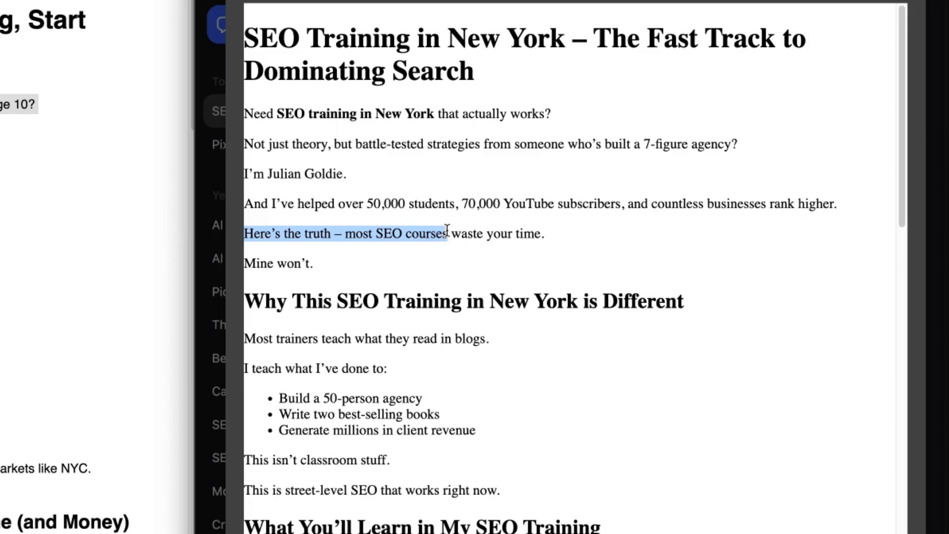
Leave the Liveweave preview page and return to Google AI Studio.
{"action": "left_click", "coordinate": [274, 281]}
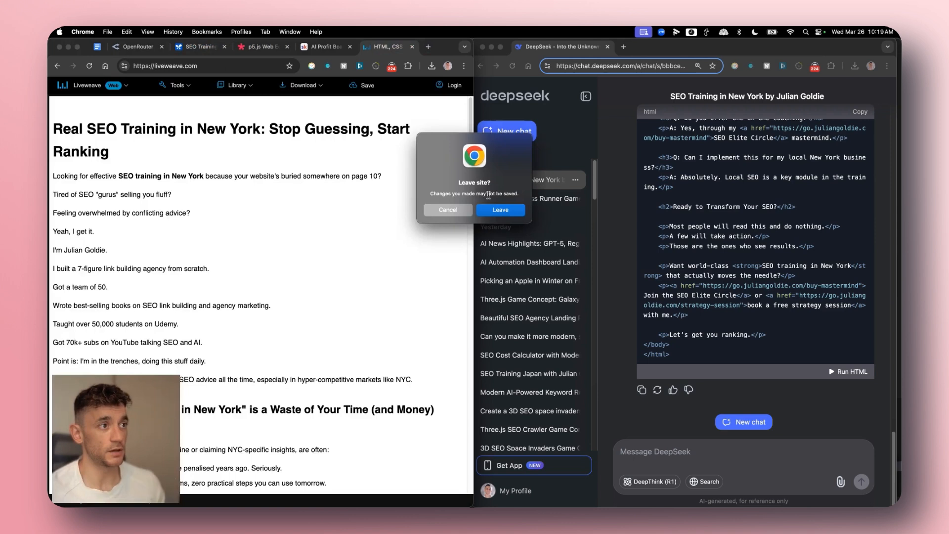
{"action": "left_click", "coordinate": [501, 210]}
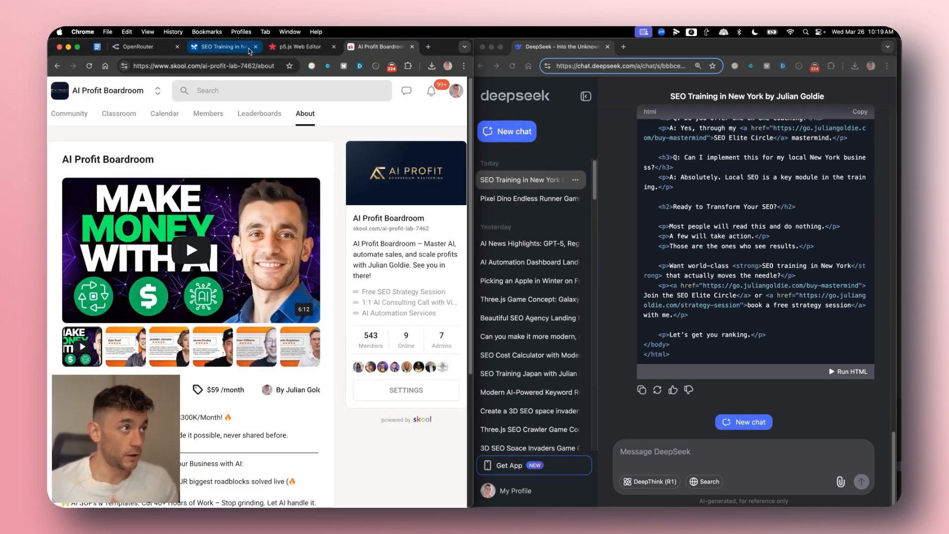
{"action": "left_click", "coordinate": [224, 47]}
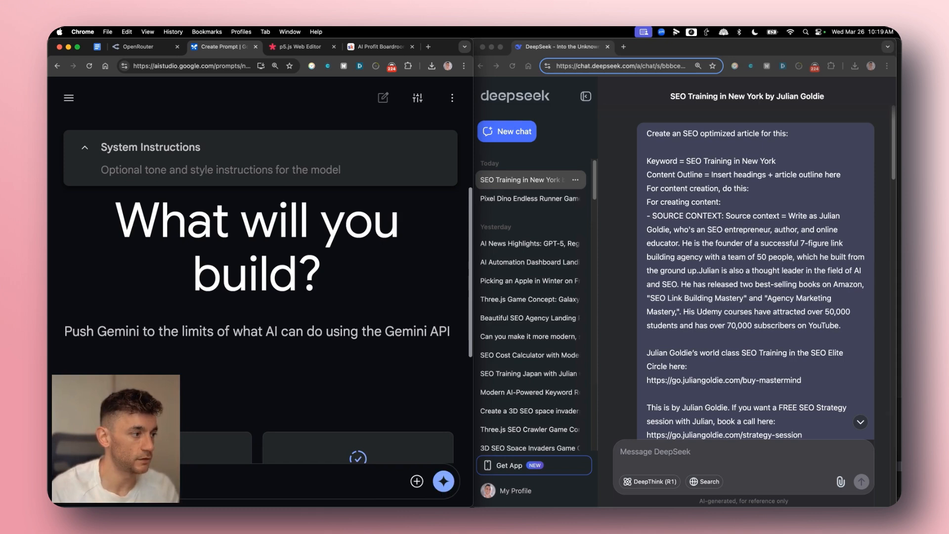
Enter the frozen-river apple-picking question for Gemini and DeepSeek to answer.
{"action": "type", "text": "other side of the"}
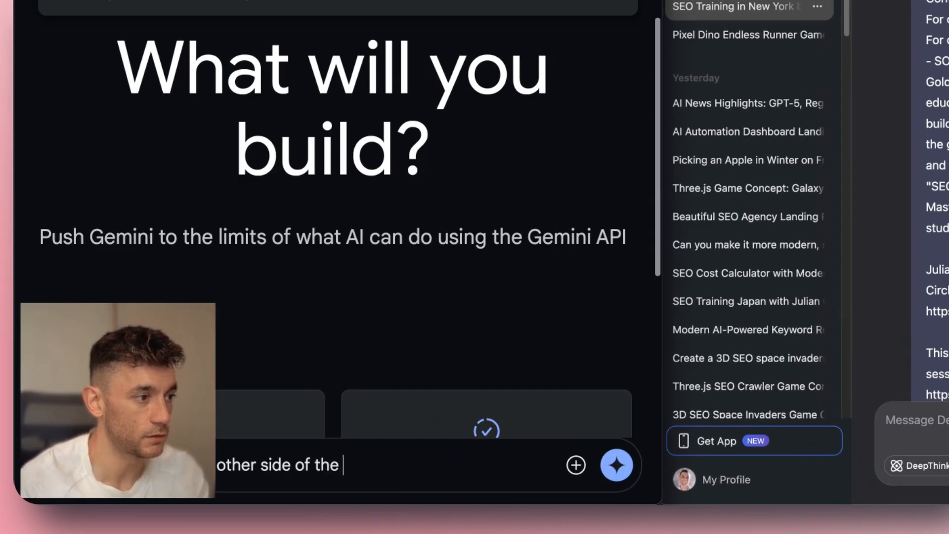
{"action": "type", "text": "river, and I need to pi"}
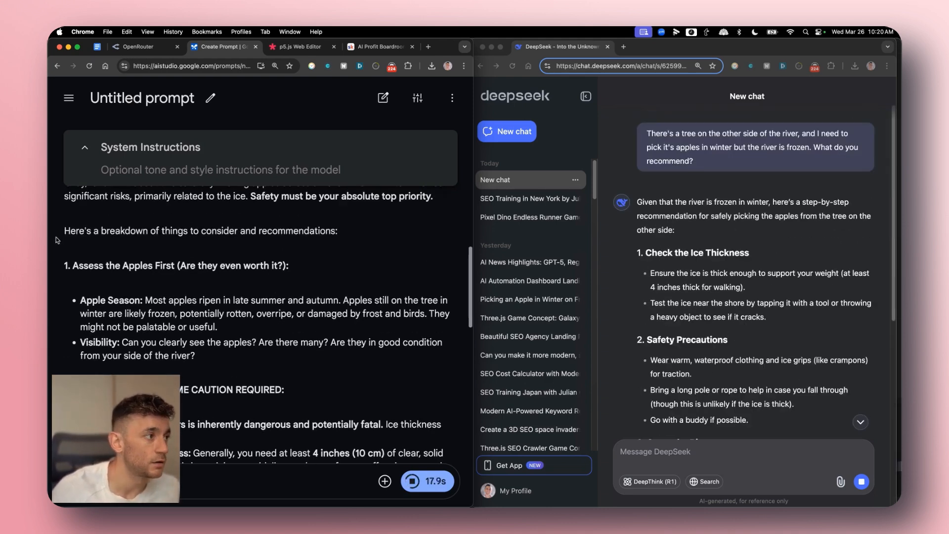
{"action": "mouse_move", "coordinate": [472, 262]}
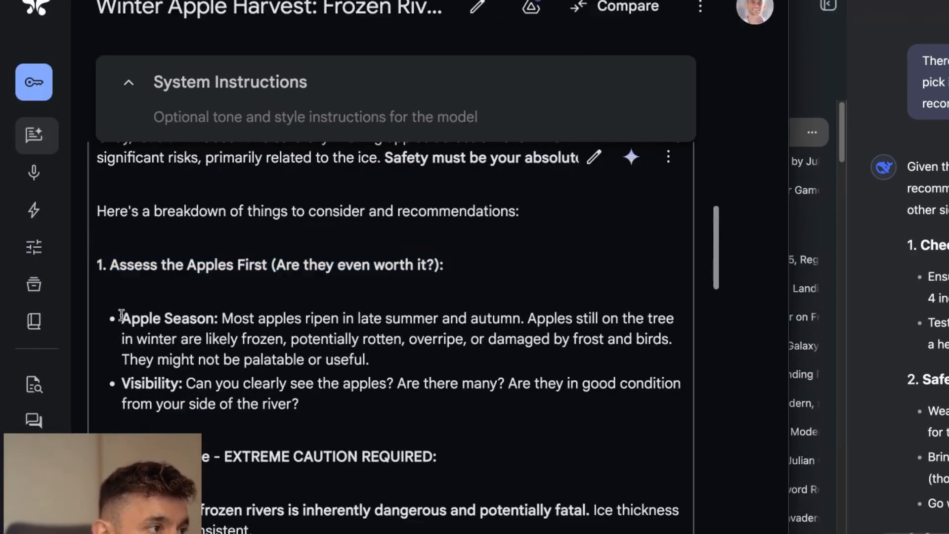
Highlight the Apple Season sentence in Gemini's frozen-river answer and read through both responses.
{"action": "left_click_drag", "start_coordinate": [122, 317], "coordinate": [519, 317]}
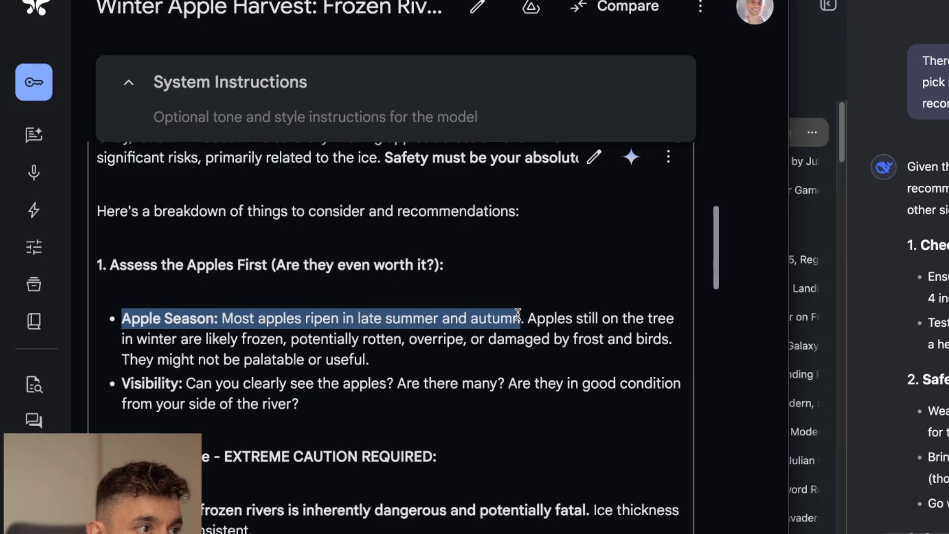
{"action": "left_click_drag", "start_coordinate": [521, 317], "coordinate": [279, 339]}
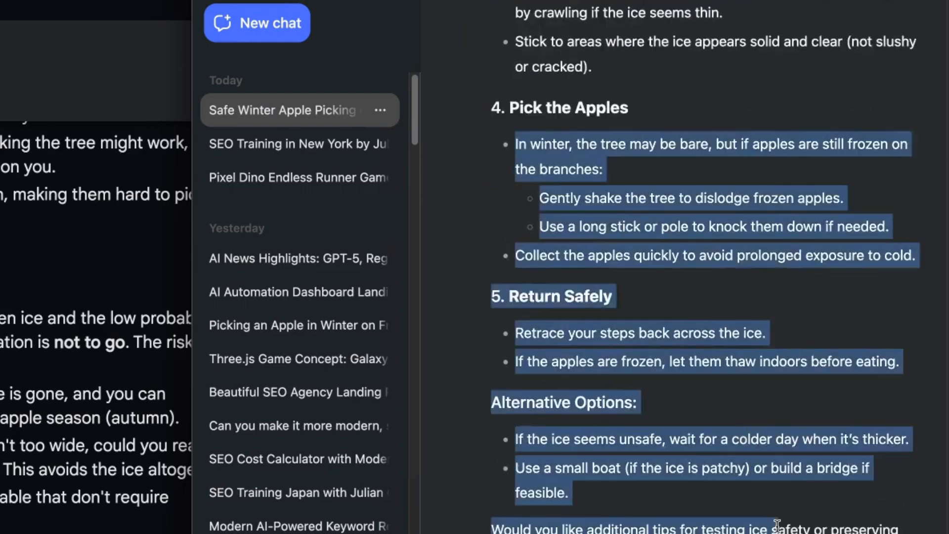
{"action": "scroll", "scroll_direction": "down", "scroll_amount": 3}
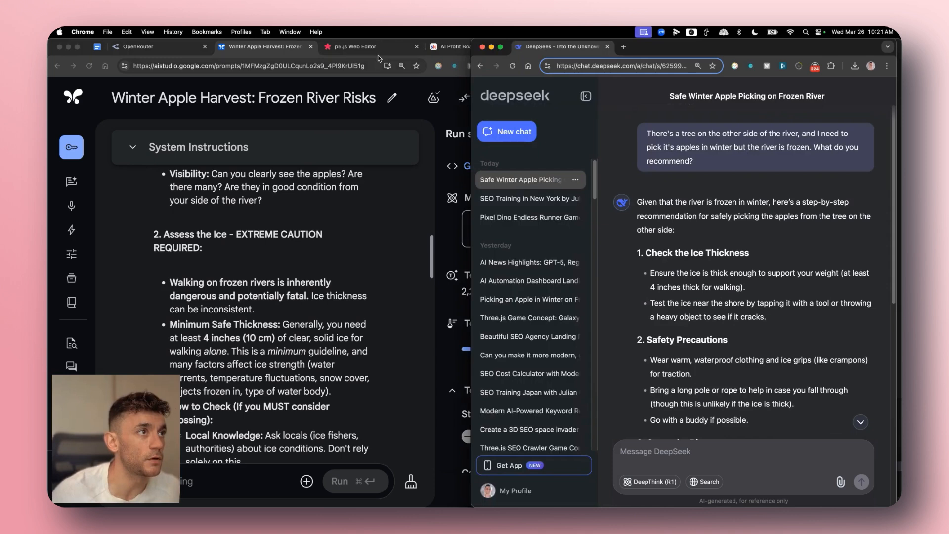
Close the p5.js Web Editor page so the DeepSeek chat fills the browser.
{"action": "left_click", "coordinate": [449, 47]}
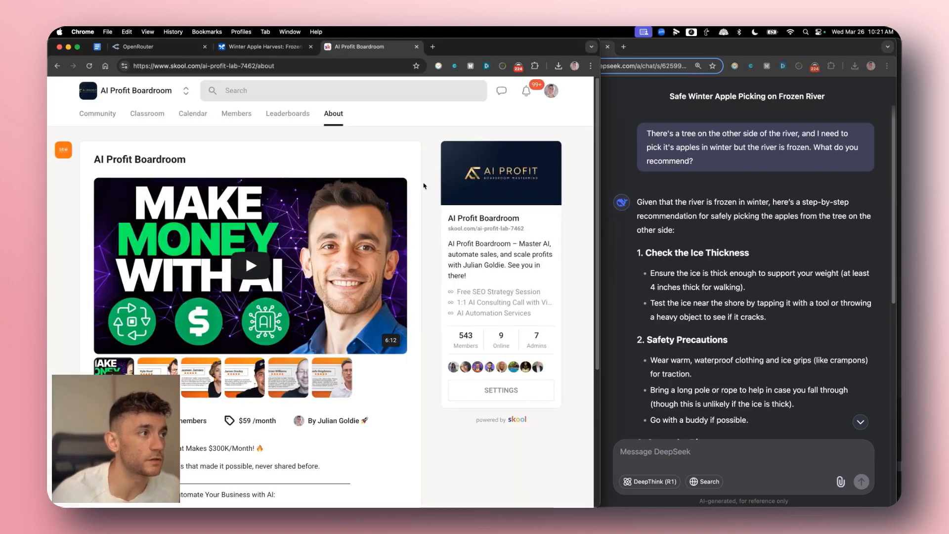
{"action": "left_click", "coordinate": [263, 47]}
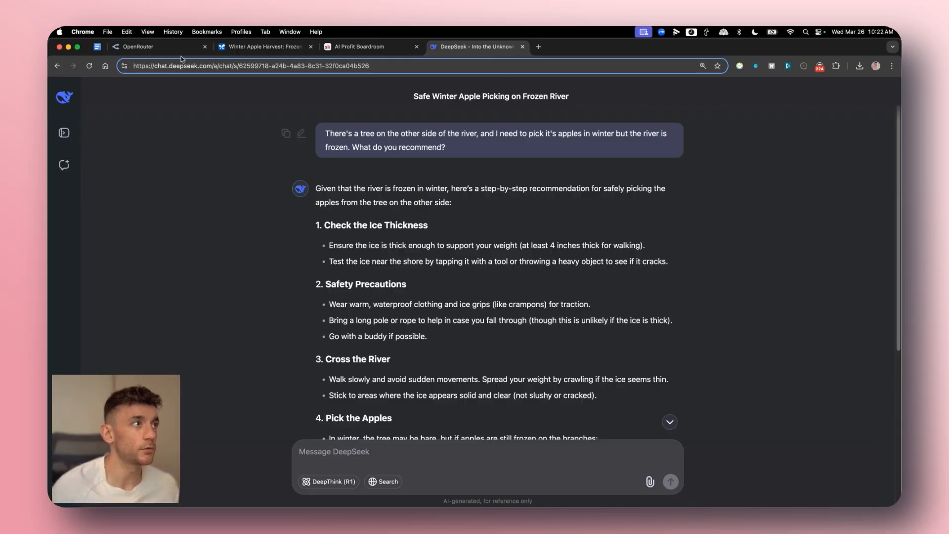
Open the OpenRouter API keys page from the account menu, then return to VS Code.
{"action": "left_click", "coordinate": [138, 46]}
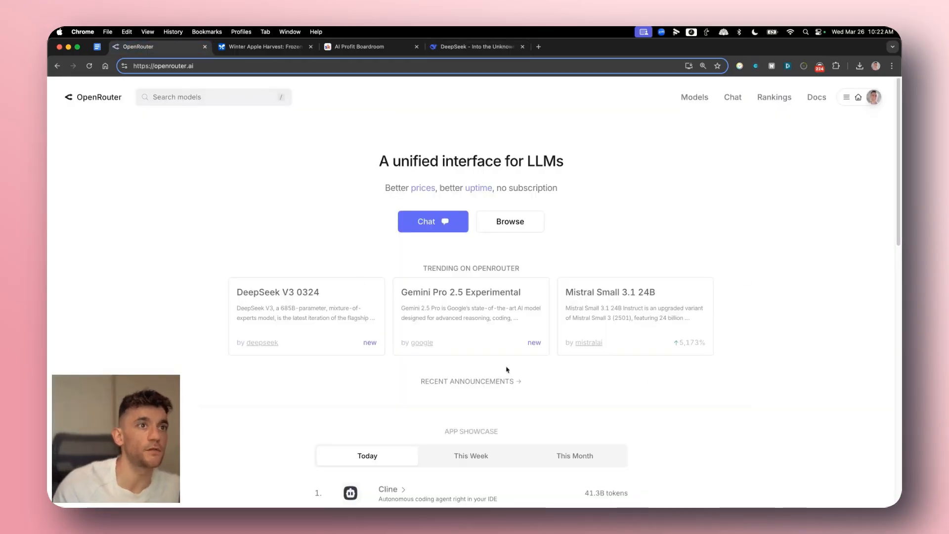
{"action": "left_click", "coordinate": [876, 97]}
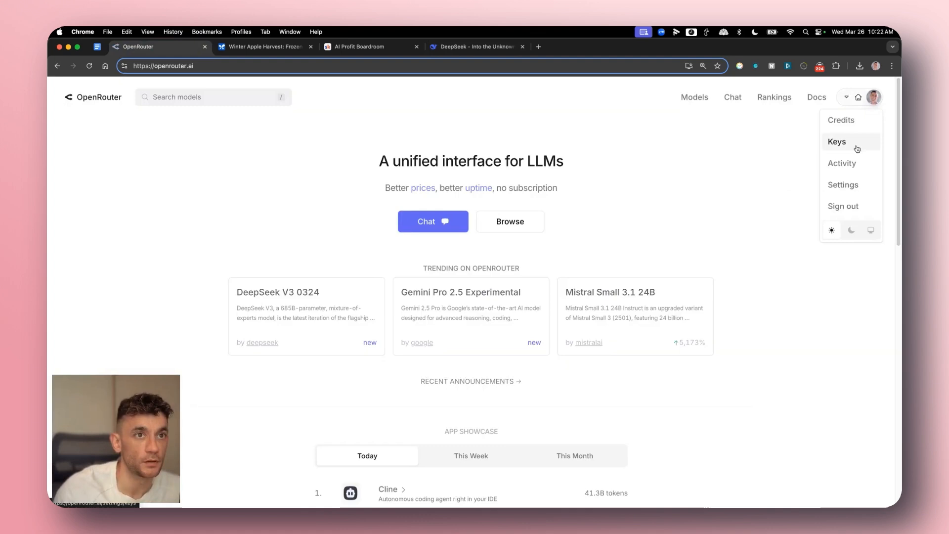
{"action": "left_click", "coordinate": [837, 143]}
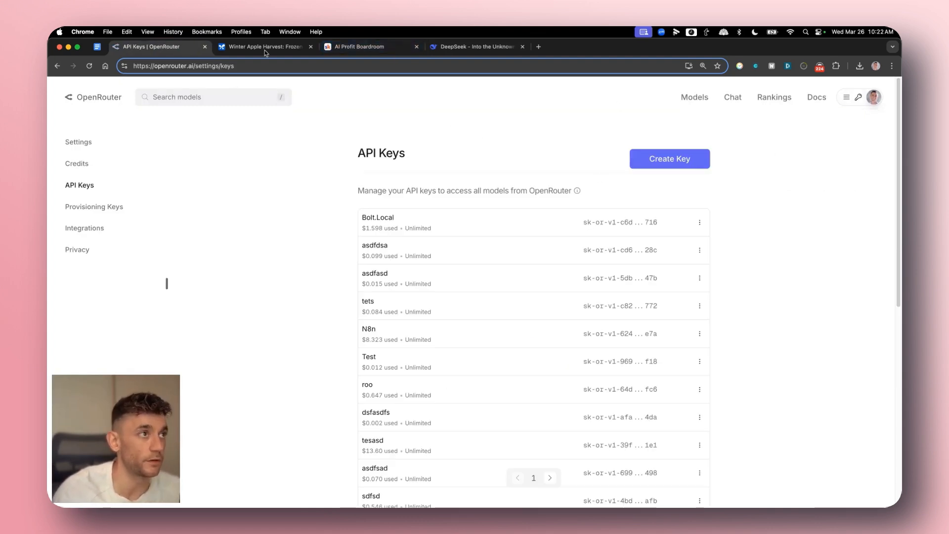
{"action": "left_click", "coordinate": [425, 483]}
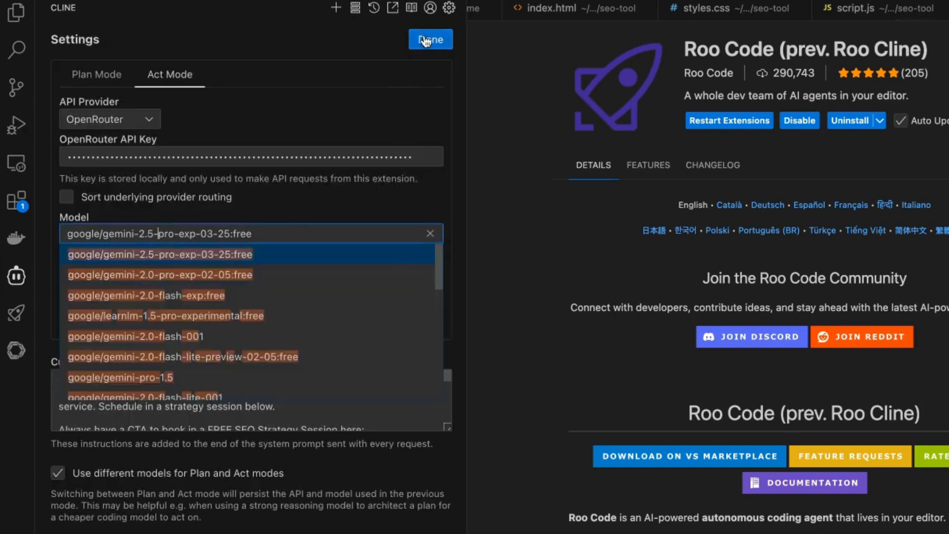
Save Cline on OpenRouter with google/gemini-2.5-pro-exp-03-25:free and start typing a calculator prompt for UI and function.
{"action": "left_click", "coordinate": [430, 40]}
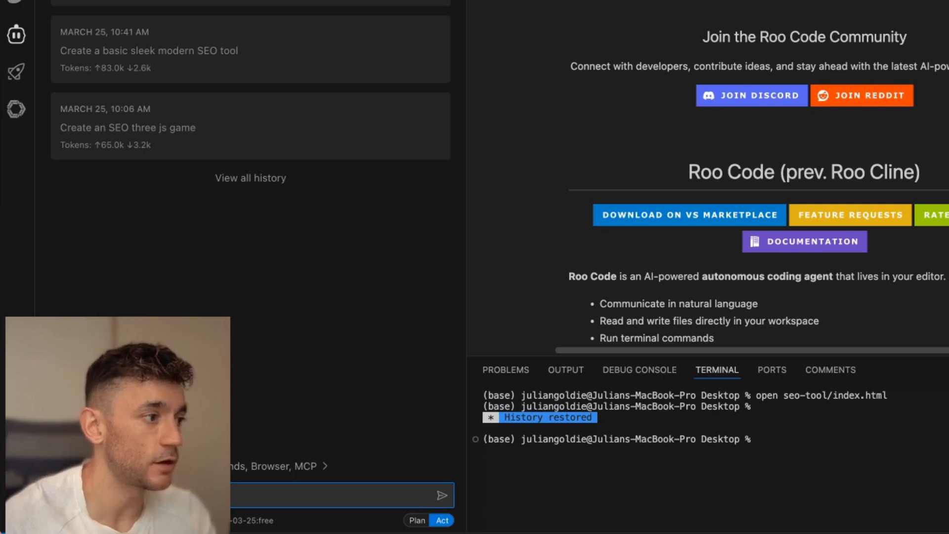
{"action": "type", "text": "ator"}
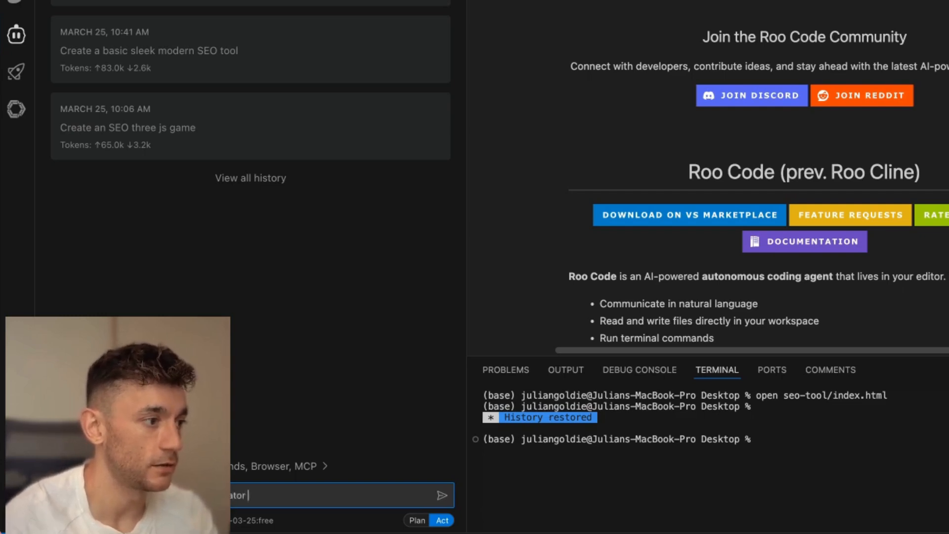
{"action": "type", "text": "you can, both"}
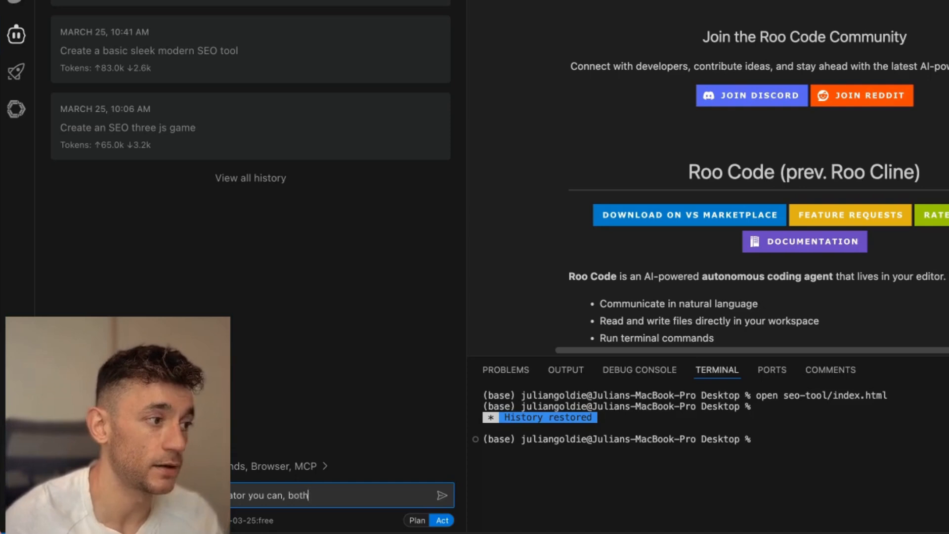
{"action": "type", "text": "for UI and function"}
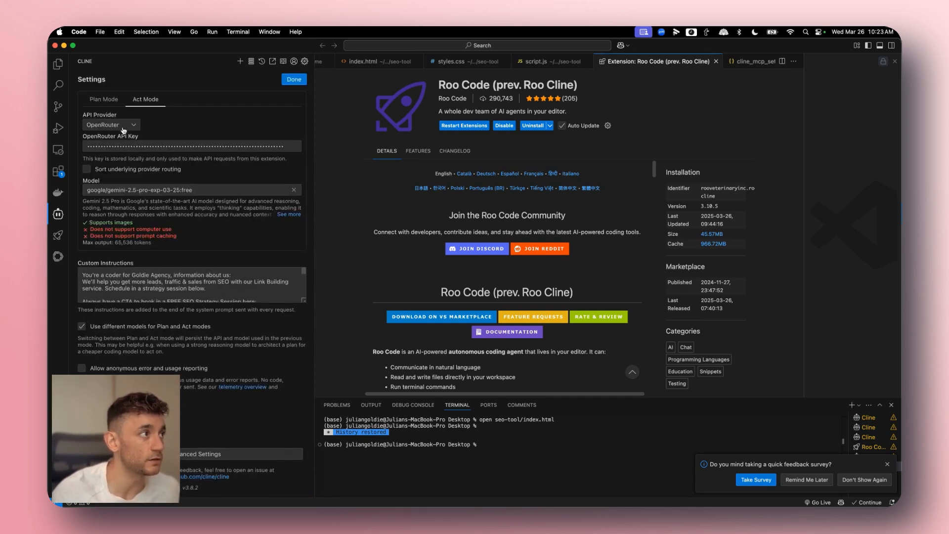
Switch Cline to deepseek/deepseek-chat-v3-0324:free and allow access so the SEO ROI calculator task starts.
{"action": "left_click", "coordinate": [188, 190]}
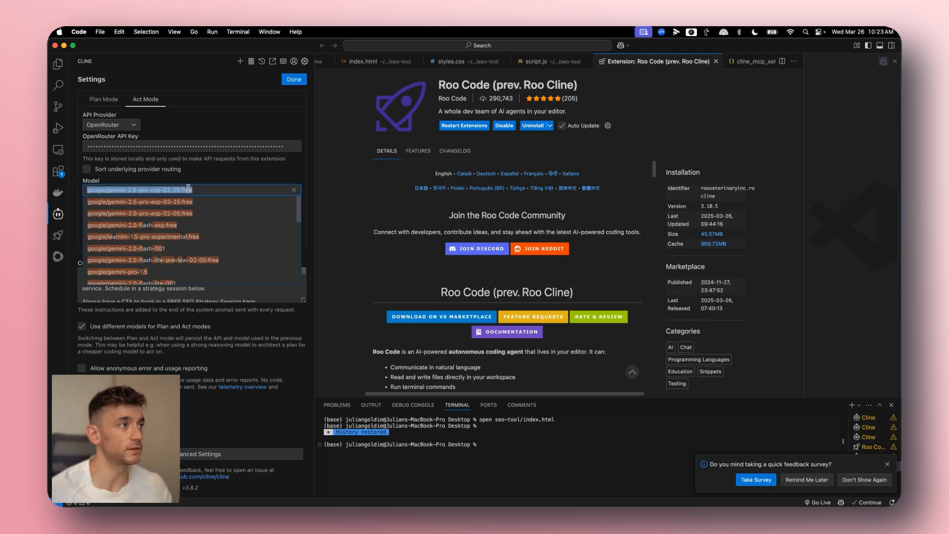
{"action": "type", "text": "deepseek"}
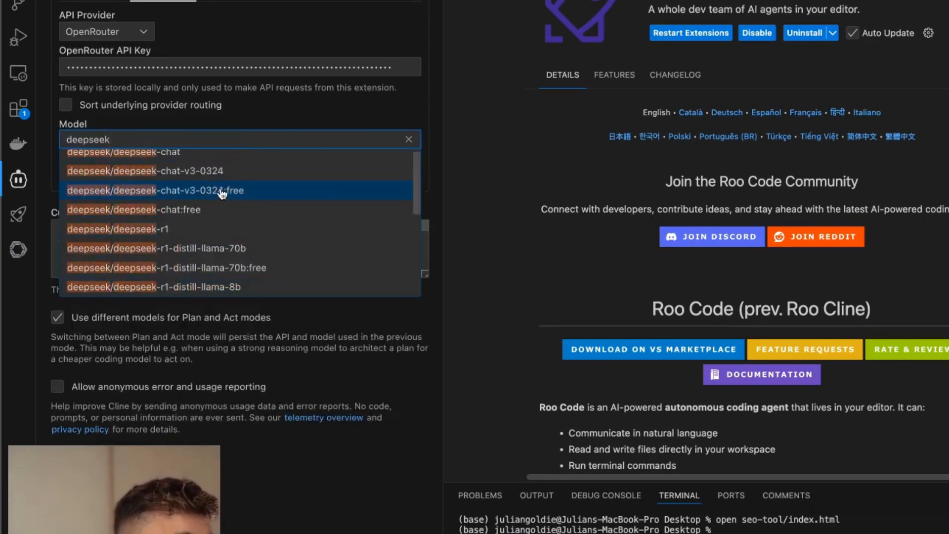
{"action": "left_click", "coordinate": [156, 191]}
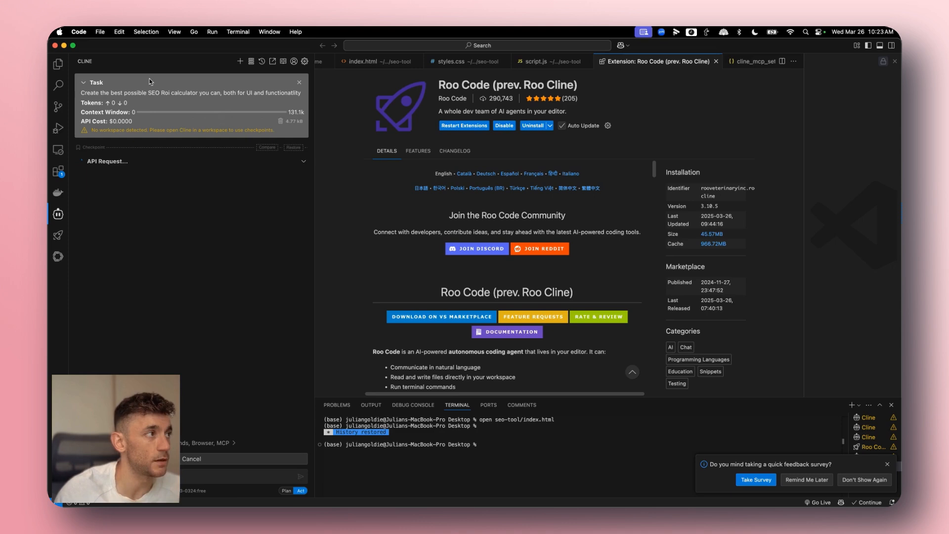
{"action": "mouse_move", "coordinate": [271, 190]}
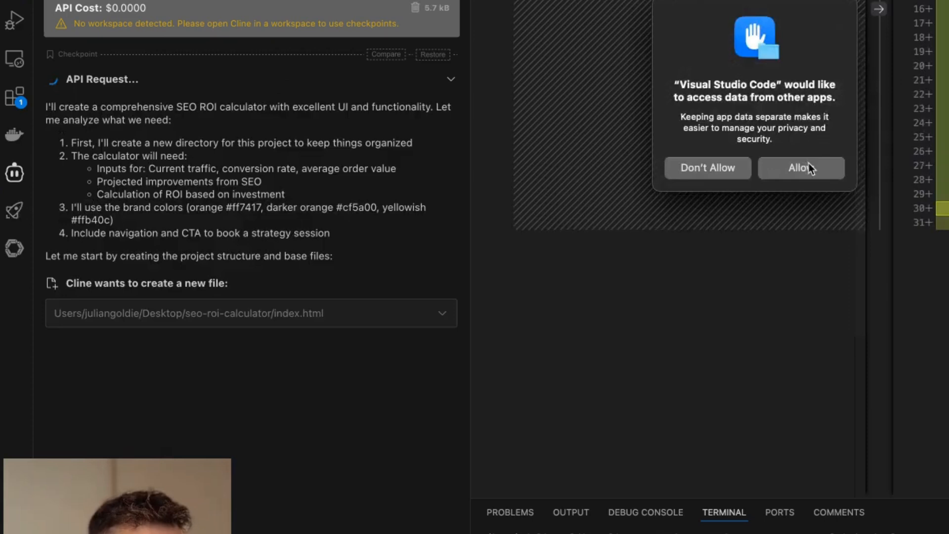
{"action": "left_click", "coordinate": [801, 168]}
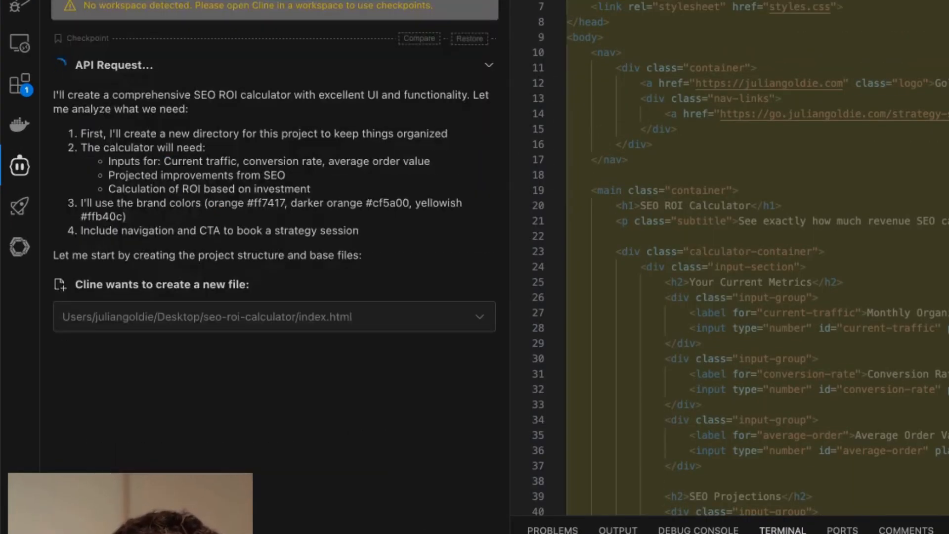
{"action": "scroll", "scroll_direction": "down", "scroll_amount": 3}
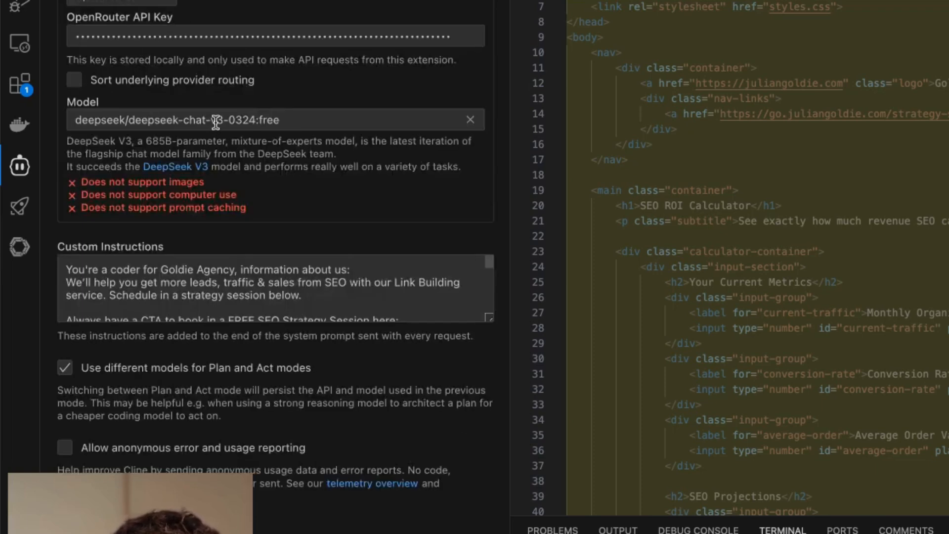
{"action": "left_click", "coordinate": [122, 86]}
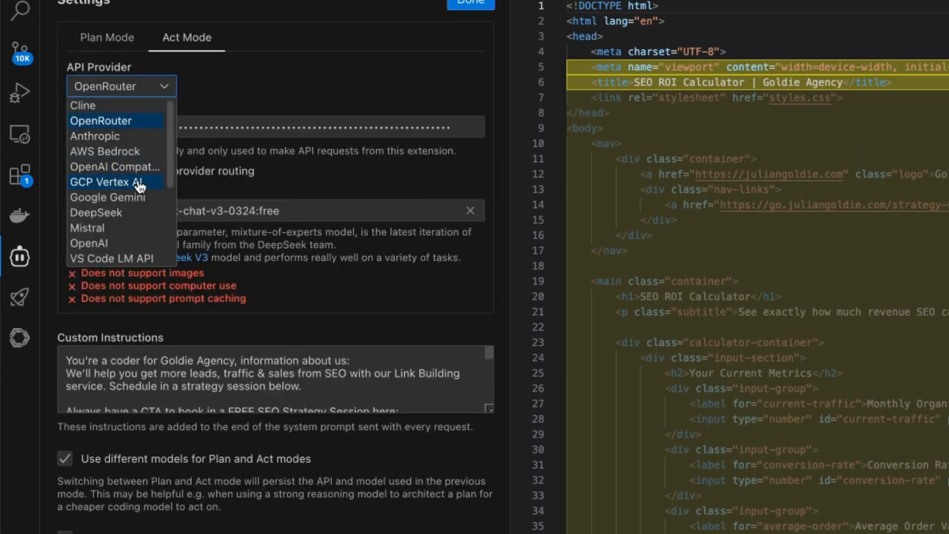
{"action": "left_click", "coordinate": [112, 197]}
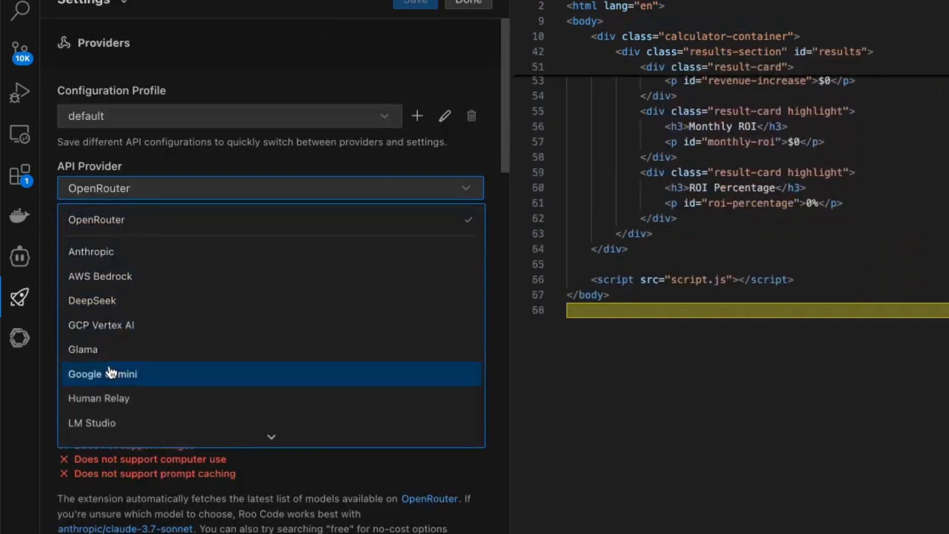
{"action": "left_click", "coordinate": [102, 374]}
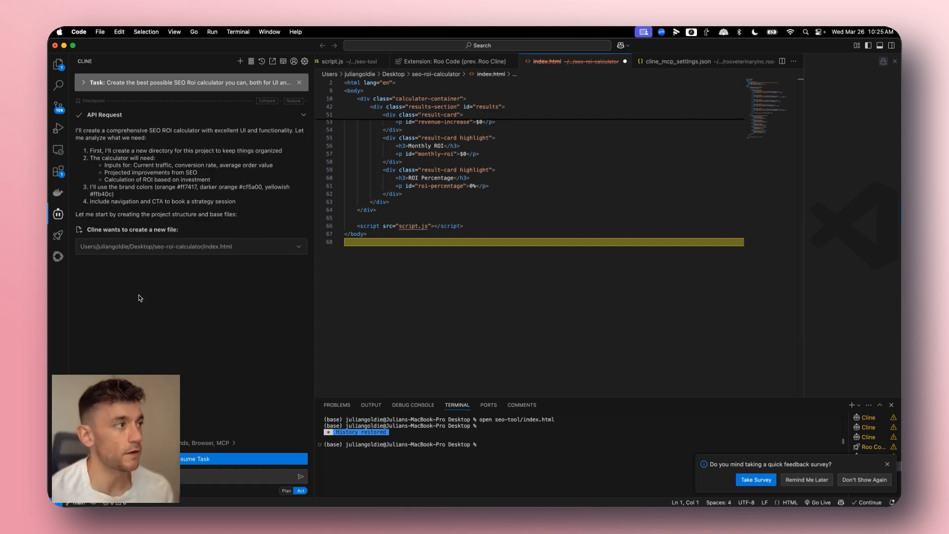
{"action": "mouse_move", "coordinate": [172, 308]}
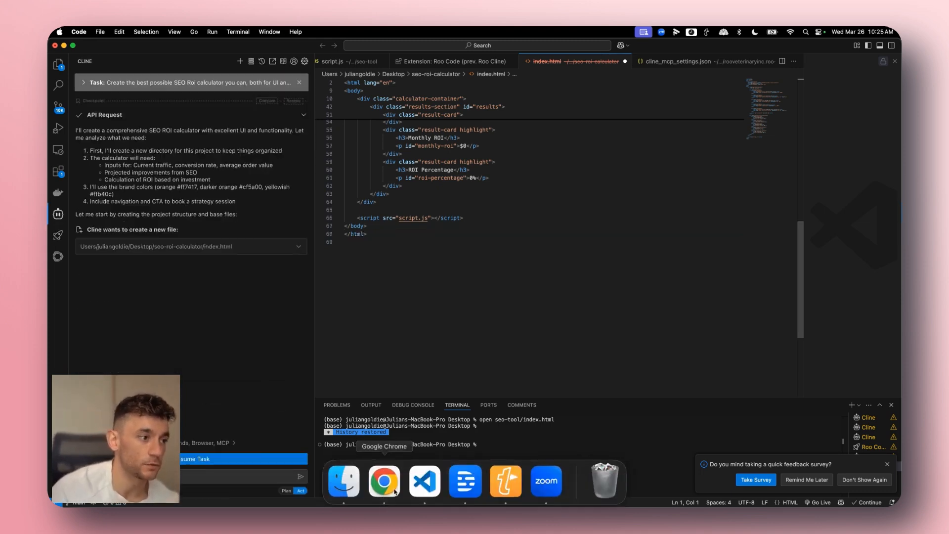
Flip between the AI Studio and DeepSeek chat conversations, then return to the code editor.
{"action": "left_click", "coordinate": [385, 483]}
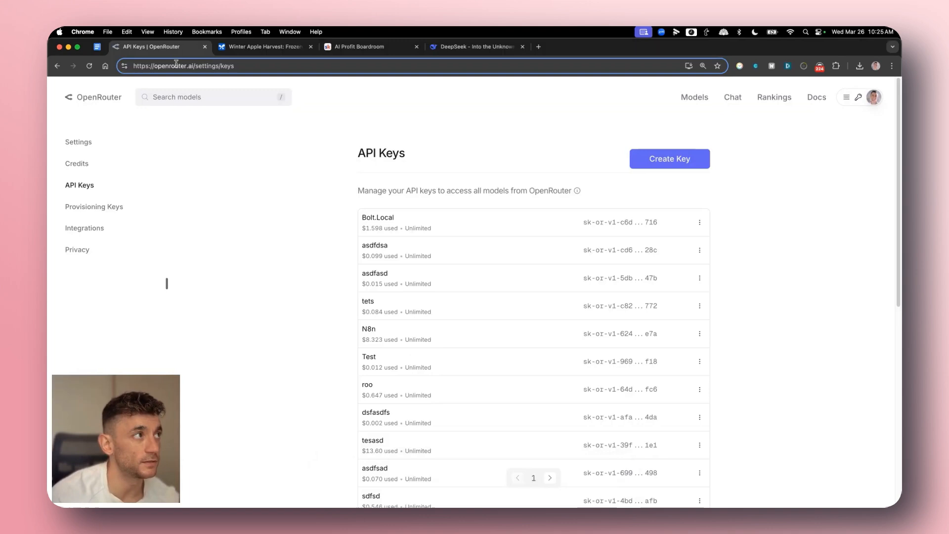
{"action": "left_click", "coordinate": [160, 46]}
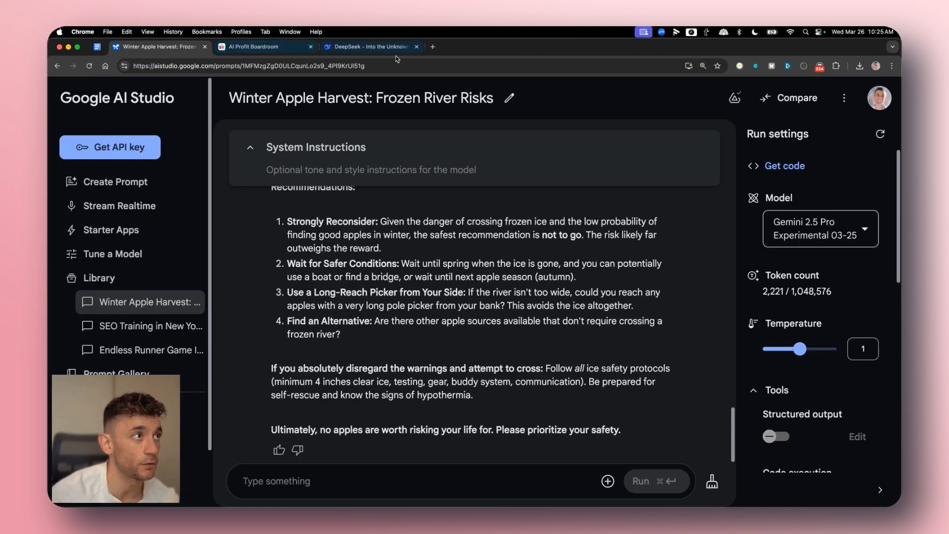
{"action": "left_click", "coordinate": [370, 46]}
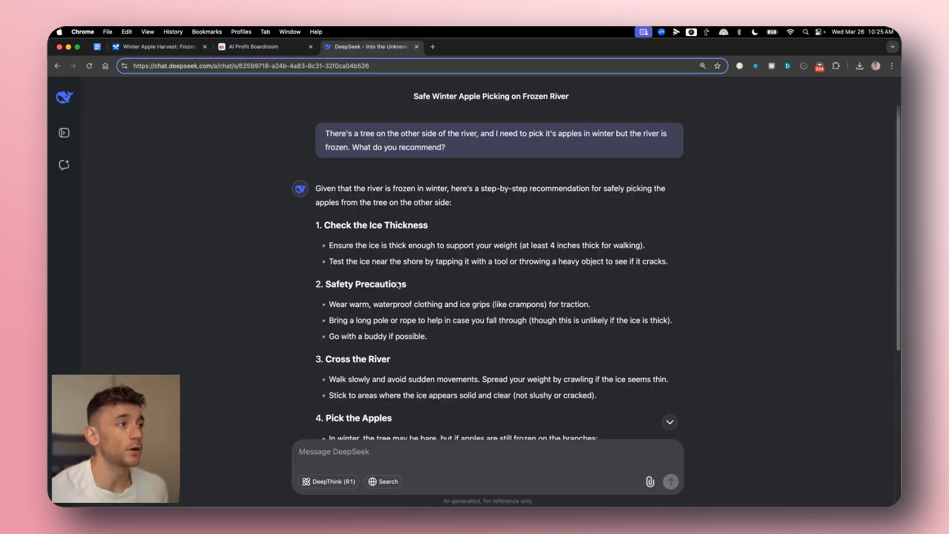
{"action": "left_click", "coordinate": [158, 47]}
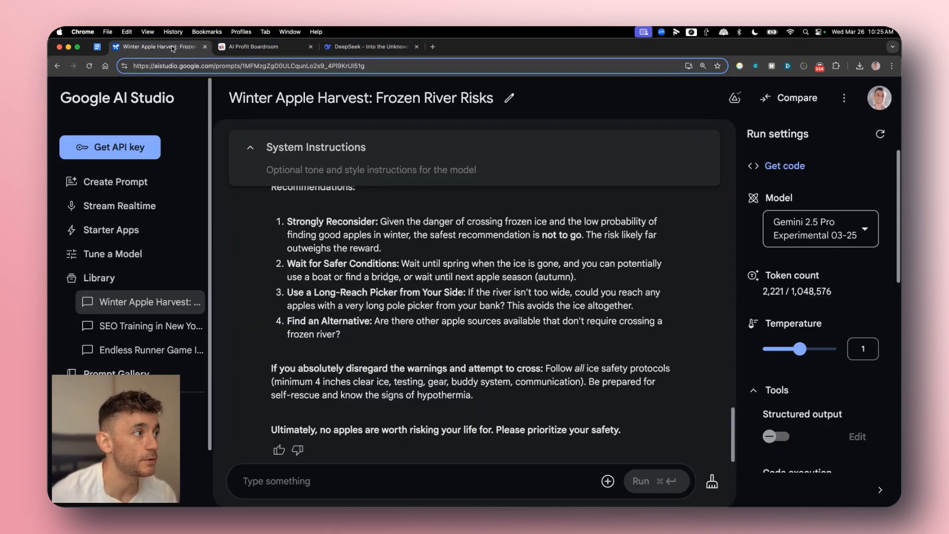
{"action": "left_click", "coordinate": [425, 480]}
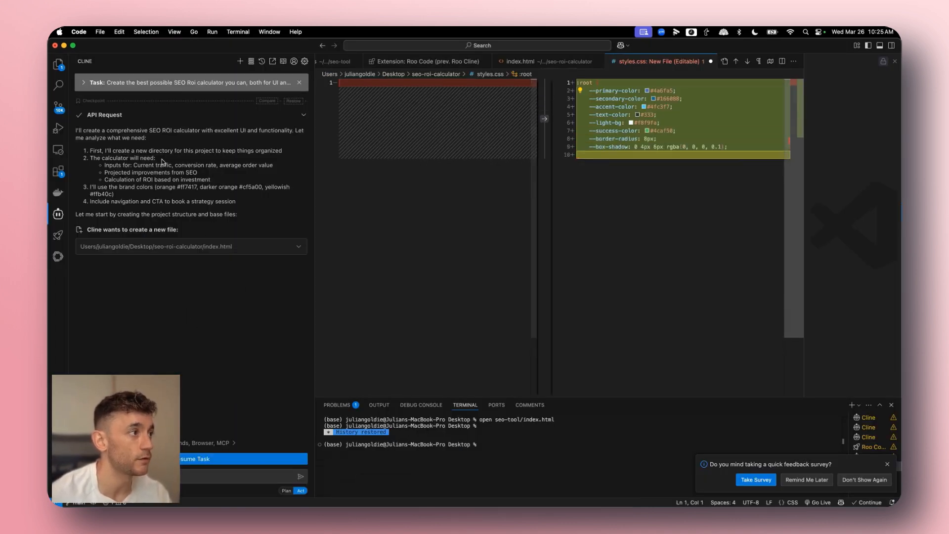
Search the Ollama library for deepseek and open the deepseek-v3 model page.
{"action": "scroll", "scroll_direction": "down", "scroll_amount": 3}
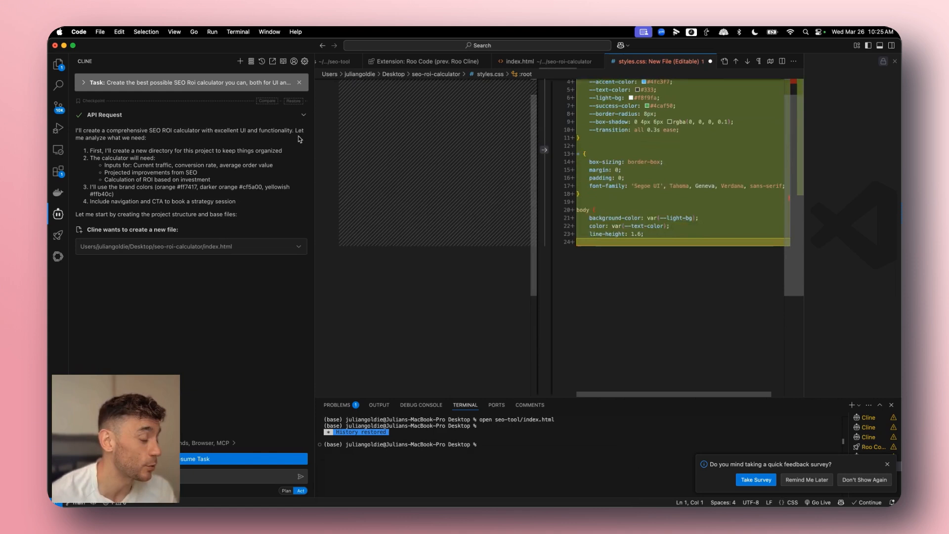
{"action": "scroll", "scroll_direction": "down", "scroll_amount": 3}
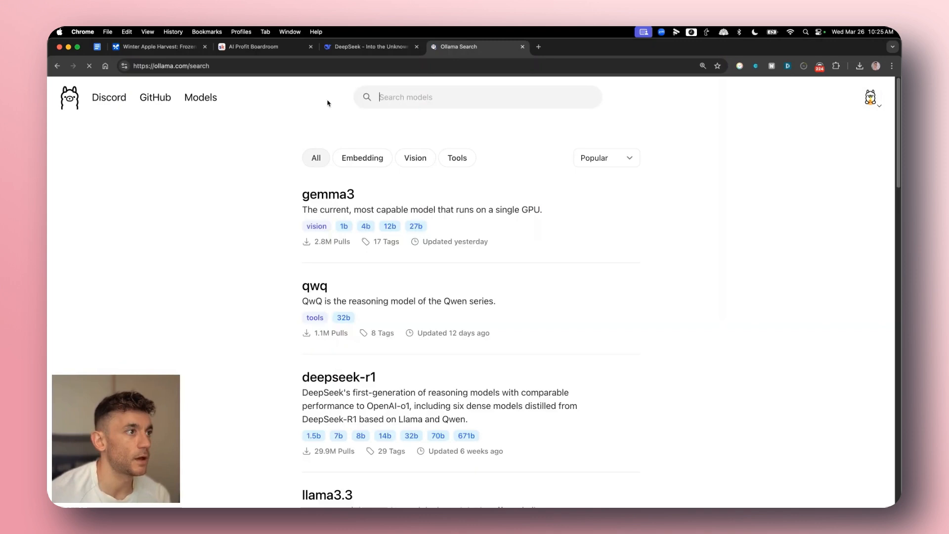
{"action": "scroll", "scroll_direction": "down", "scroll_amount": 3}
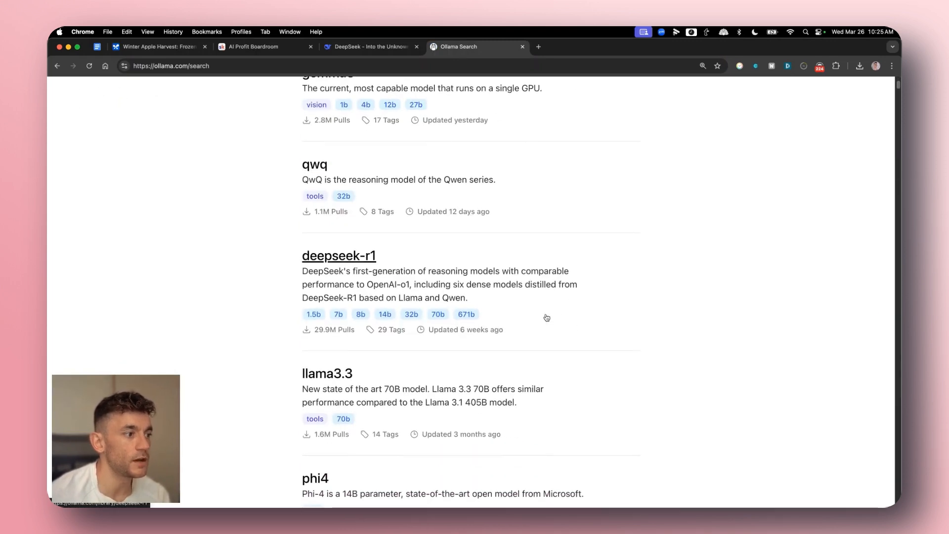
{"action": "scroll", "scroll_direction": "up", "scroll_amount": 3}
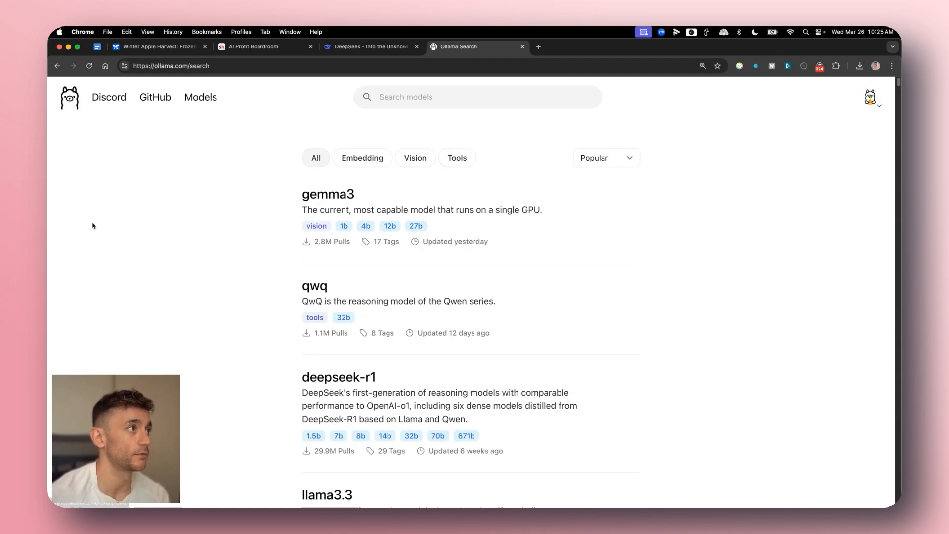
{"action": "type", "text": "deepseek"}
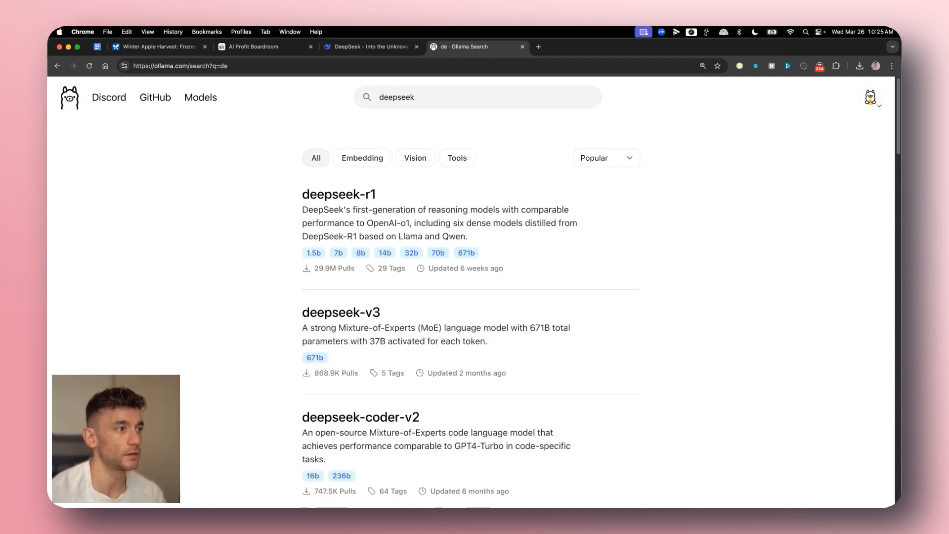
{"action": "left_click", "coordinate": [333, 311]}
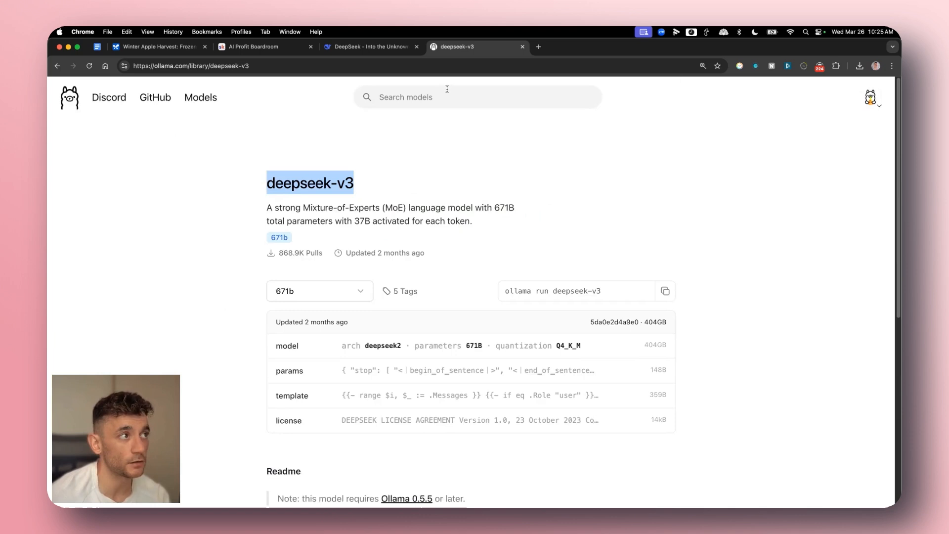
Run the deepseek search again and reopen the deepseek-v3 page to check its local size.
{"action": "left_click", "coordinate": [478, 97]}
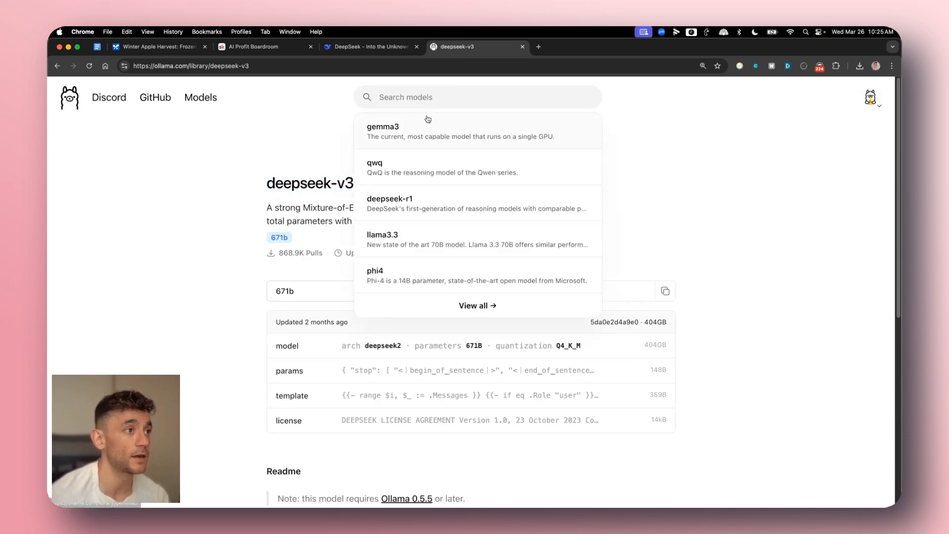
{"action": "type", "text": "deepseek"}
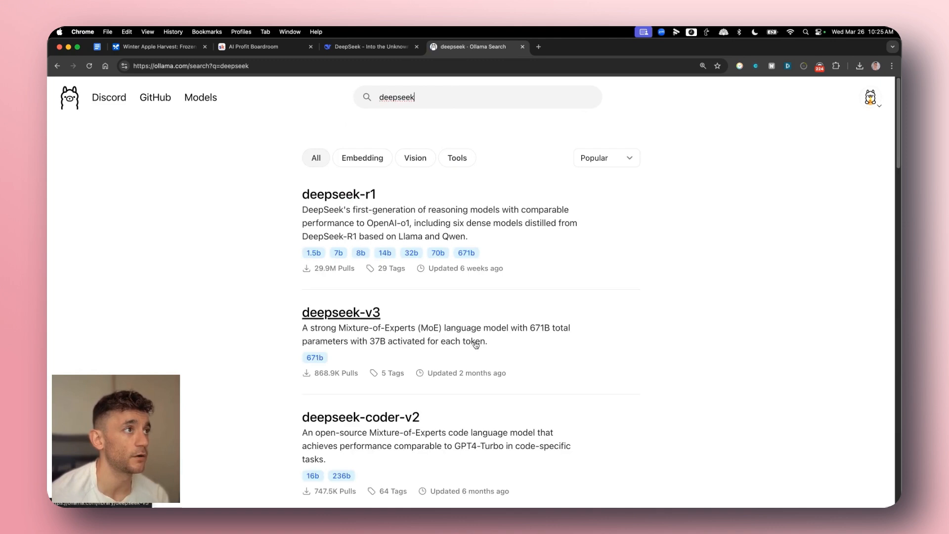
{"action": "left_click", "coordinate": [252, 46]}
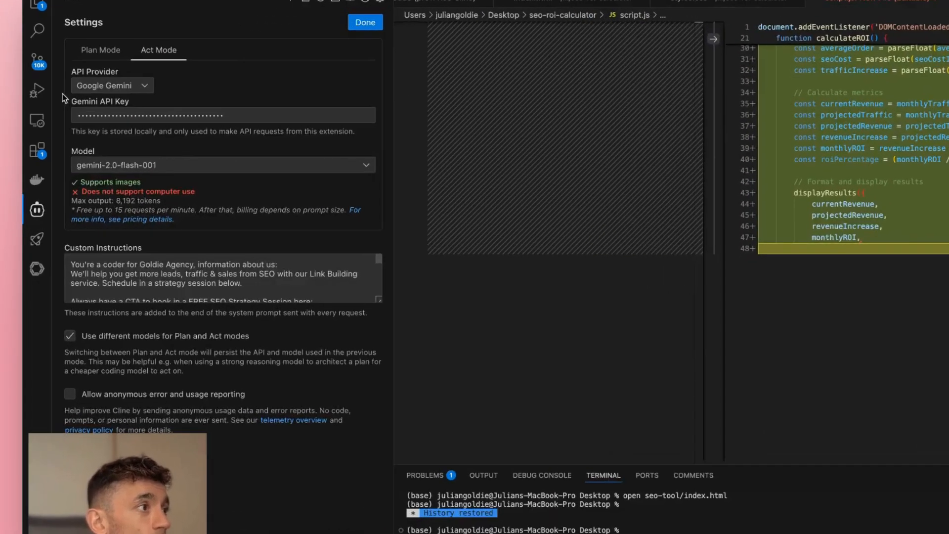
In Roo Code Providers settings, search the OpenRouter model list for gemini 2.5 to replace DeepSeek V3.
{"action": "left_click", "coordinate": [220, 164]}
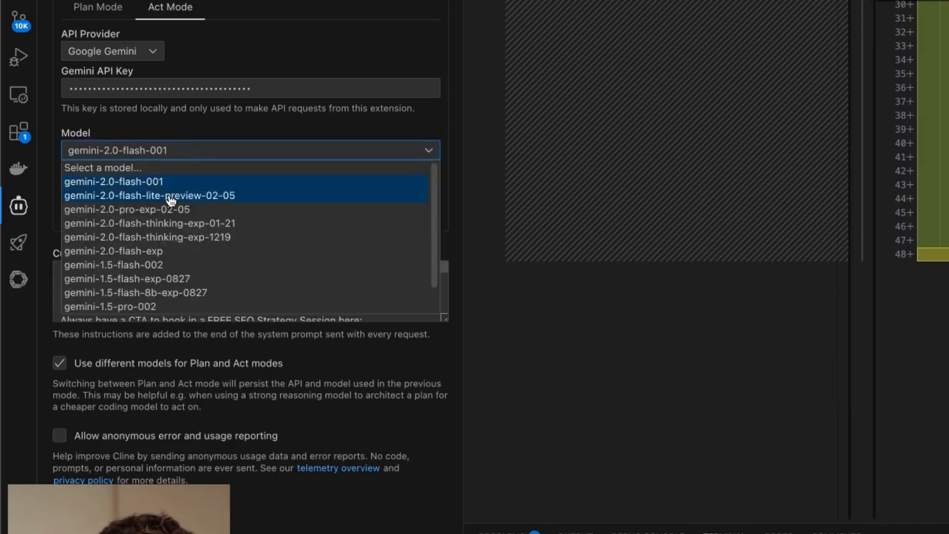
{"action": "left_click", "coordinate": [113, 51]}
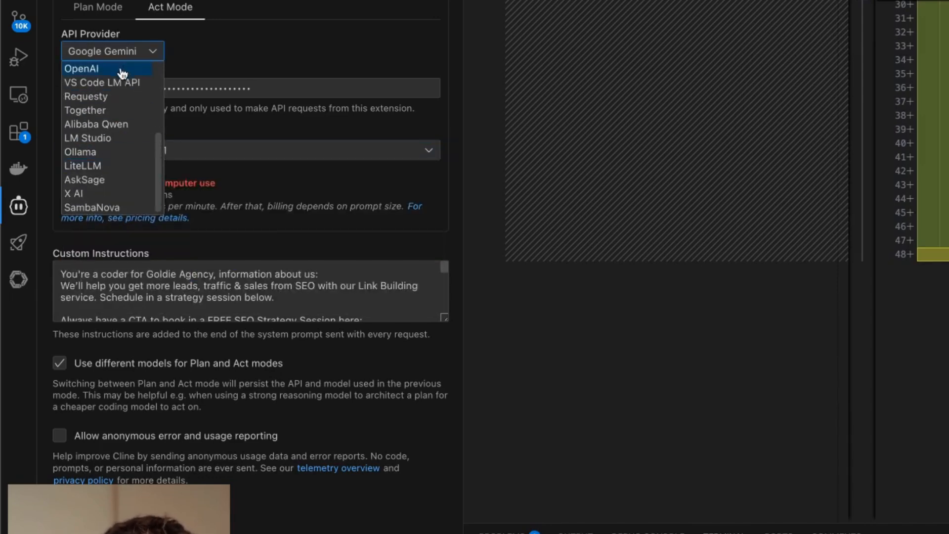
{"action": "left_click", "coordinate": [81, 68]}
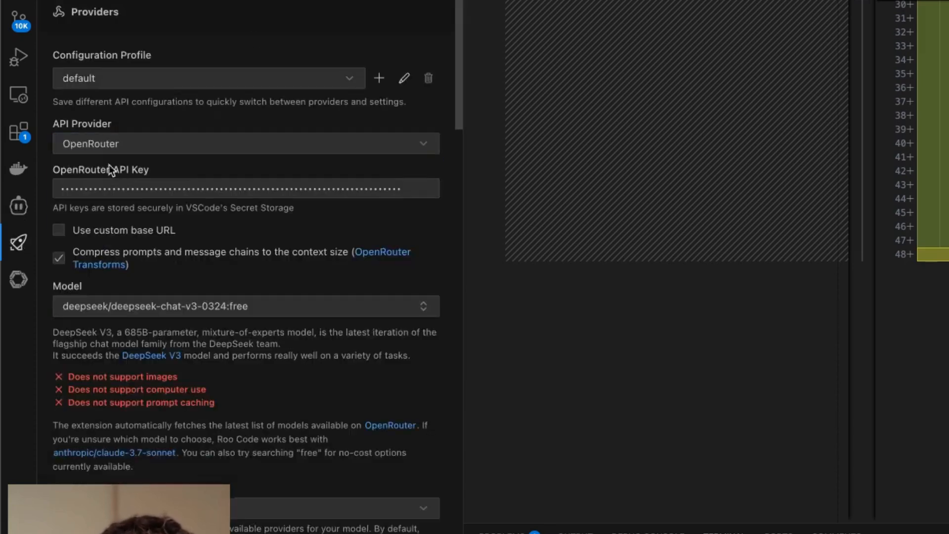
{"action": "left_click", "coordinate": [244, 307]}
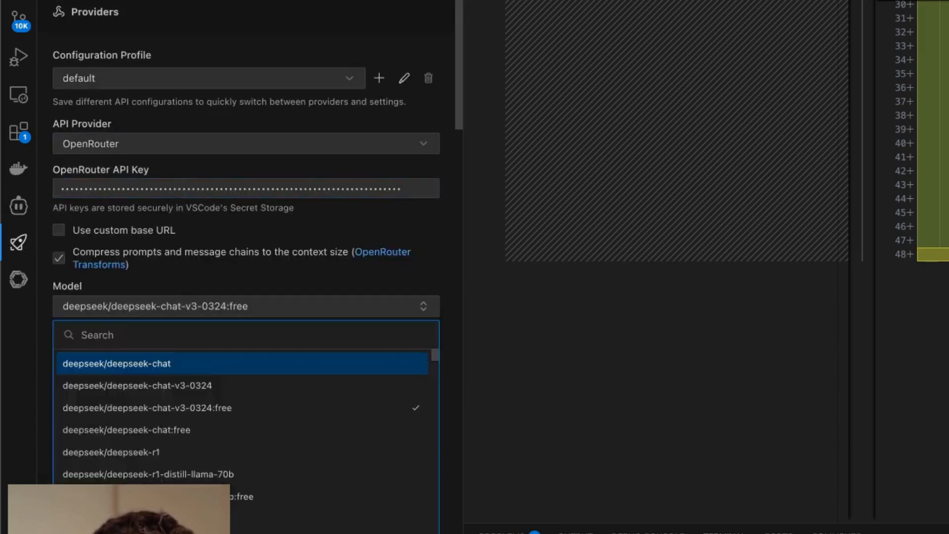
{"action": "type", "text": "gemini 2.5"}
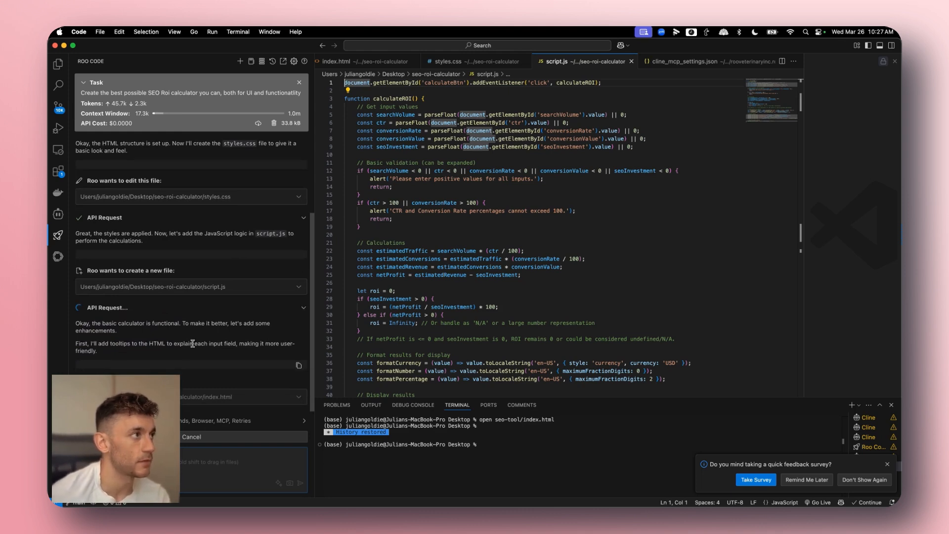
{"action": "mouse_move", "coordinate": [237, 344]}
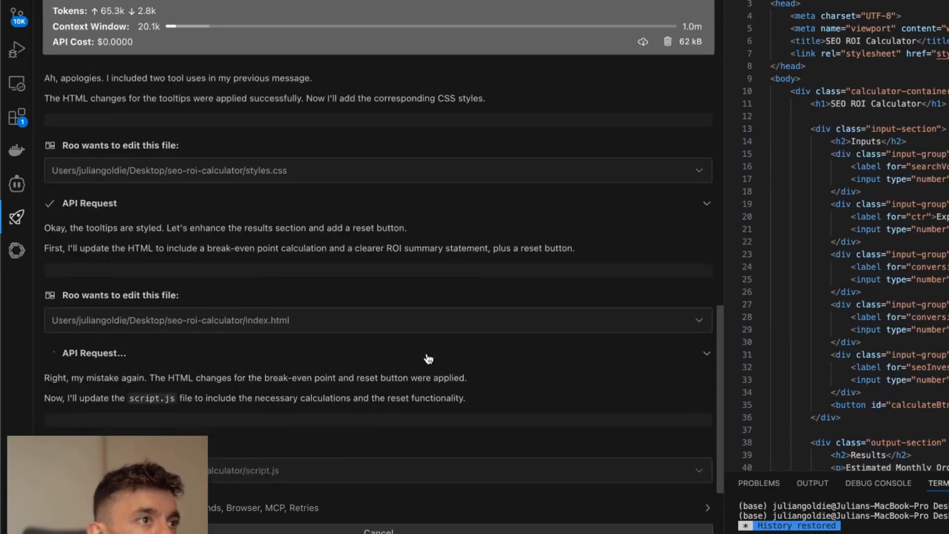
{"action": "mouse_move", "coordinate": [583, 180]}
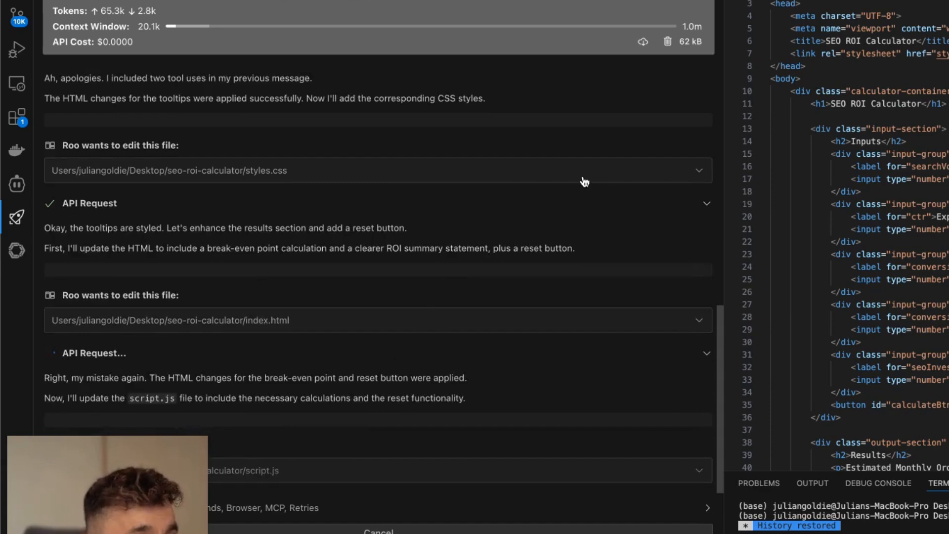
{"action": "mouse_move", "coordinate": [361, 265]}
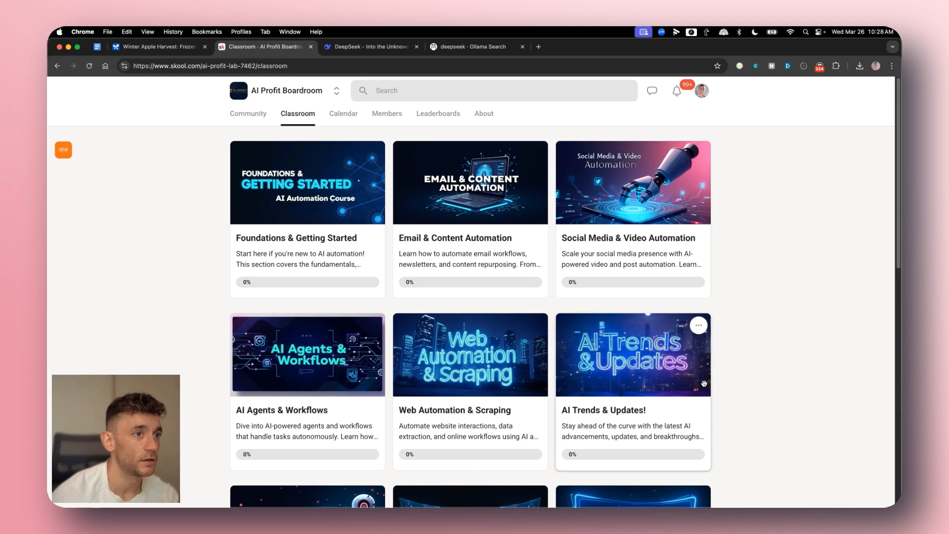
Browse the AI Profit Boardroom's About page, community feed and calendar, then go to the classroom list.
{"action": "scroll", "scroll_direction": "down", "scroll_amount": 3}
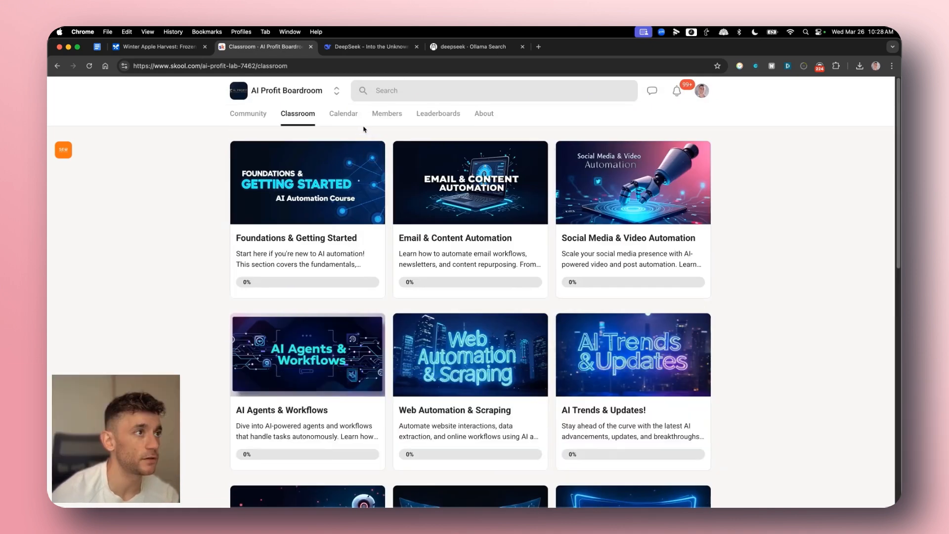
{"action": "left_click", "coordinate": [484, 113]}
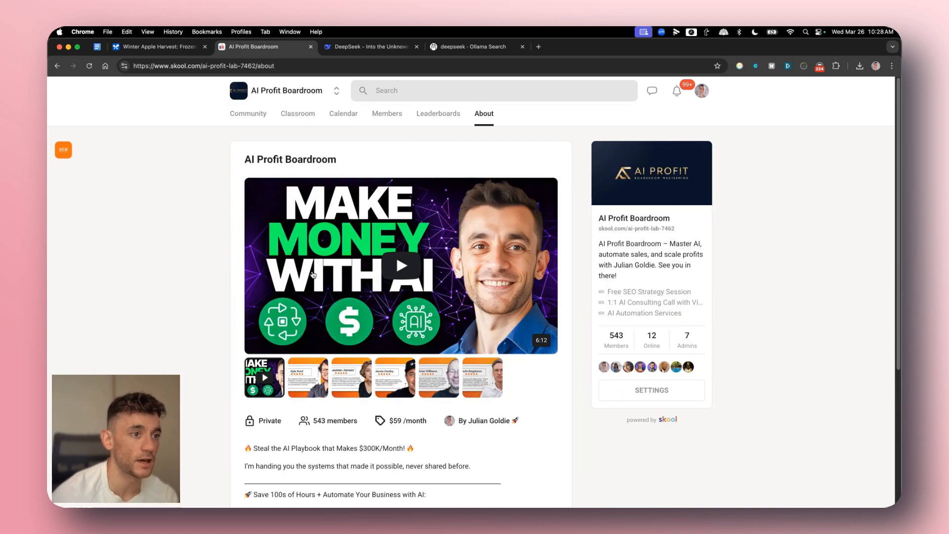
{"action": "mouse_move", "coordinate": [568, 408]}
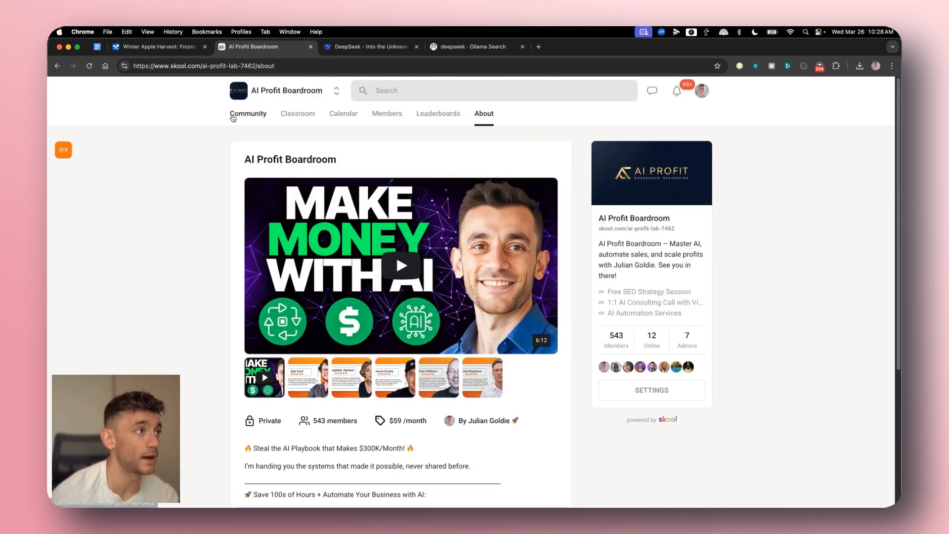
{"action": "left_click", "coordinate": [247, 114]}
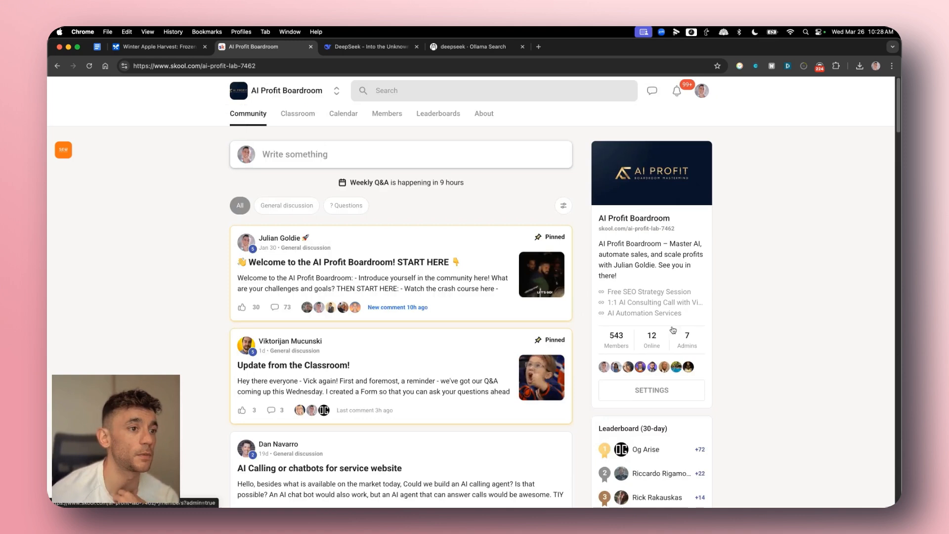
{"action": "left_click", "coordinate": [343, 113]}
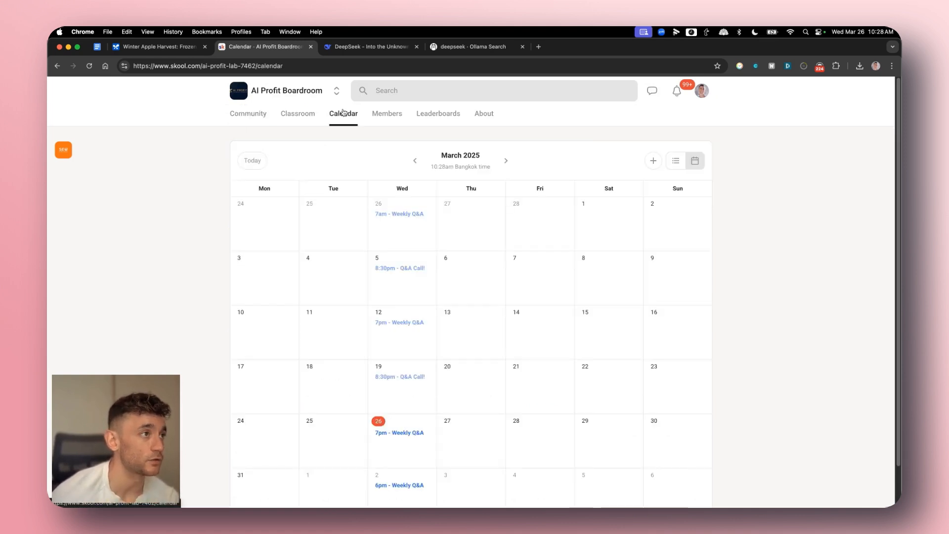
{"action": "mouse_move", "coordinate": [450, 402]}
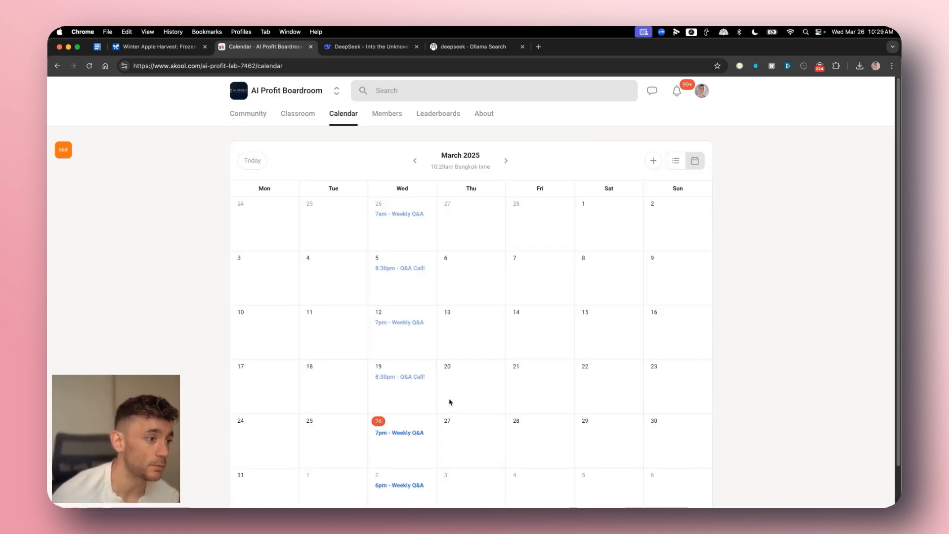
{"action": "mouse_move", "coordinate": [330, 121]}
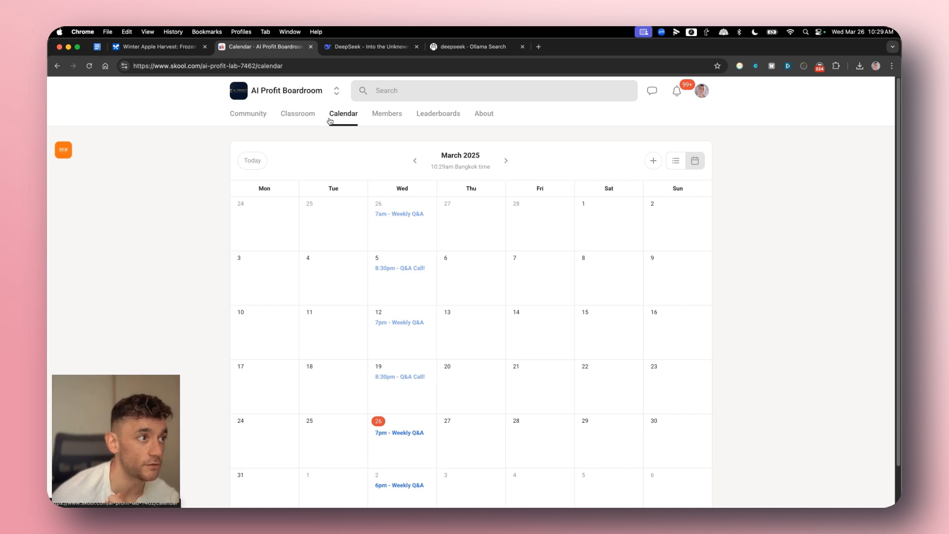
{"action": "left_click", "coordinate": [298, 113]}
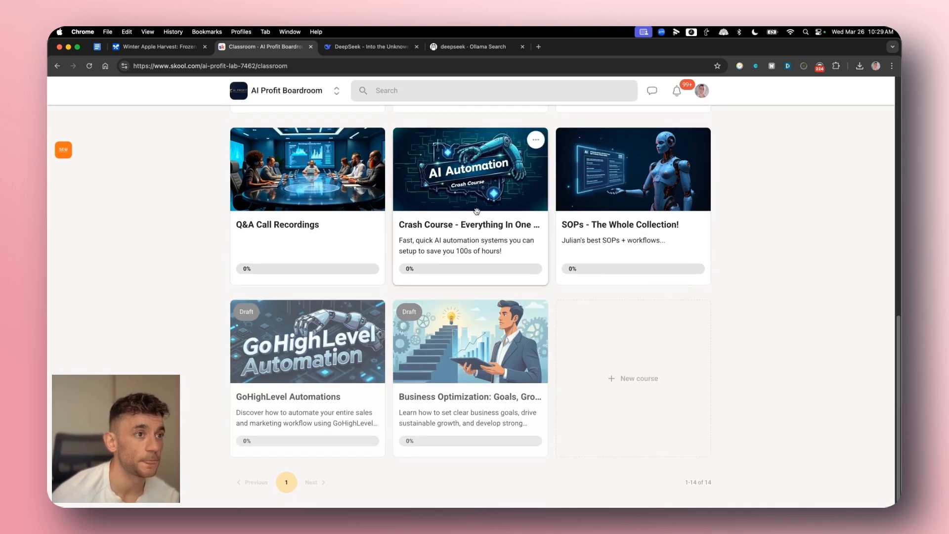
Open the SOPs course, the DeepSeek Full Course and DeepSeek + Make AI Automations lessons, then return to the feed.
{"action": "left_click", "coordinate": [471, 170]}
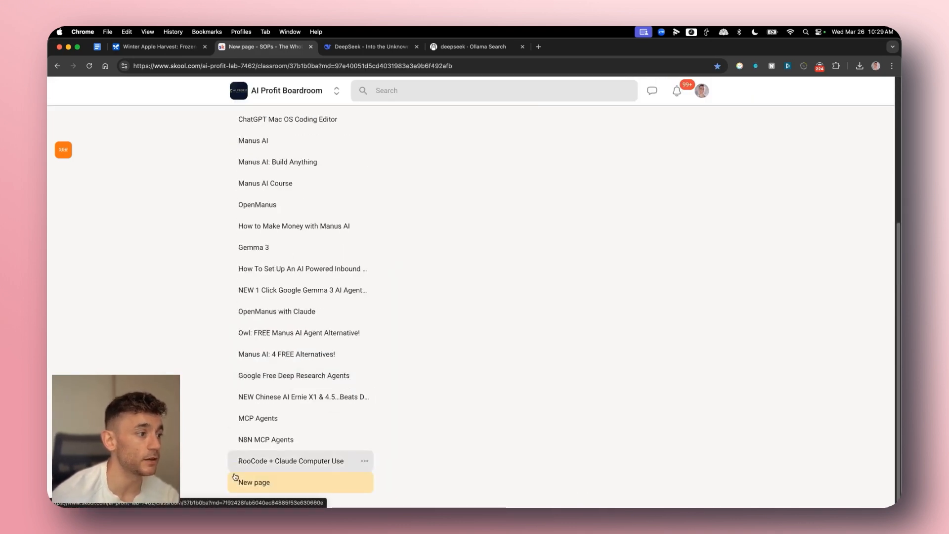
{"action": "left_click", "coordinate": [255, 483]}
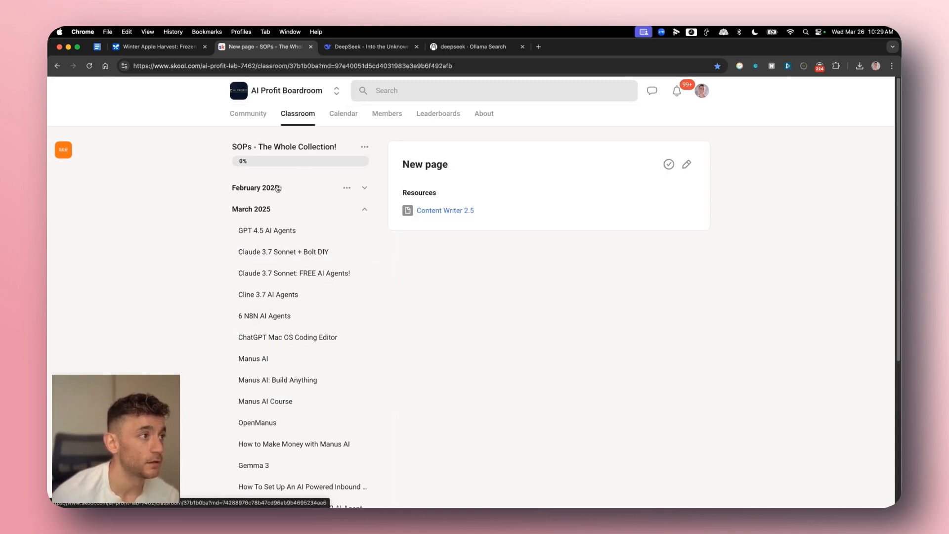
{"action": "left_click", "coordinate": [256, 188]}
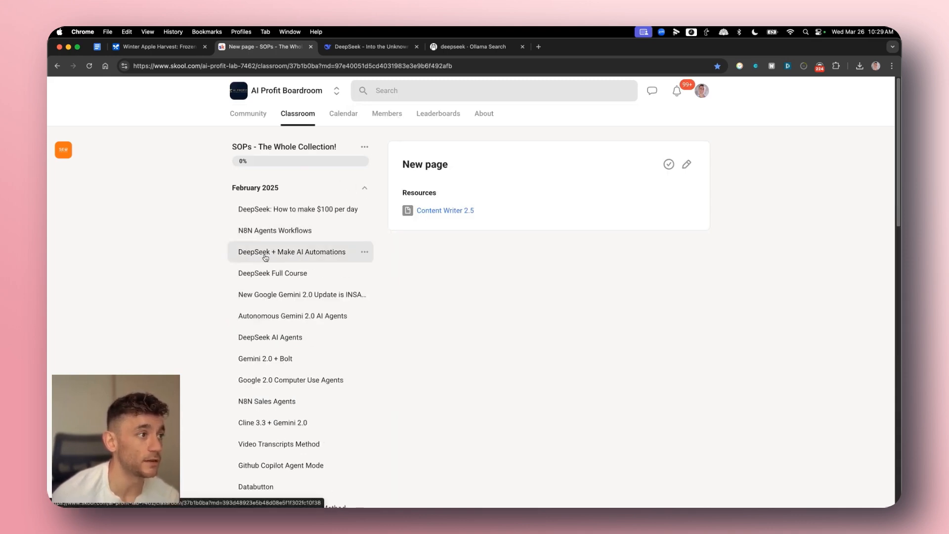
{"action": "left_click", "coordinate": [273, 273]}
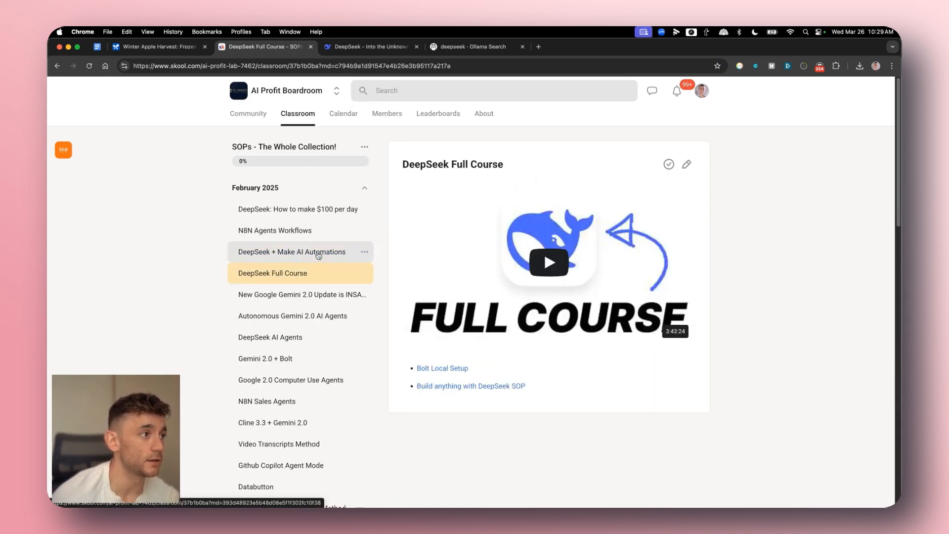
{"action": "left_click", "coordinate": [292, 252]}
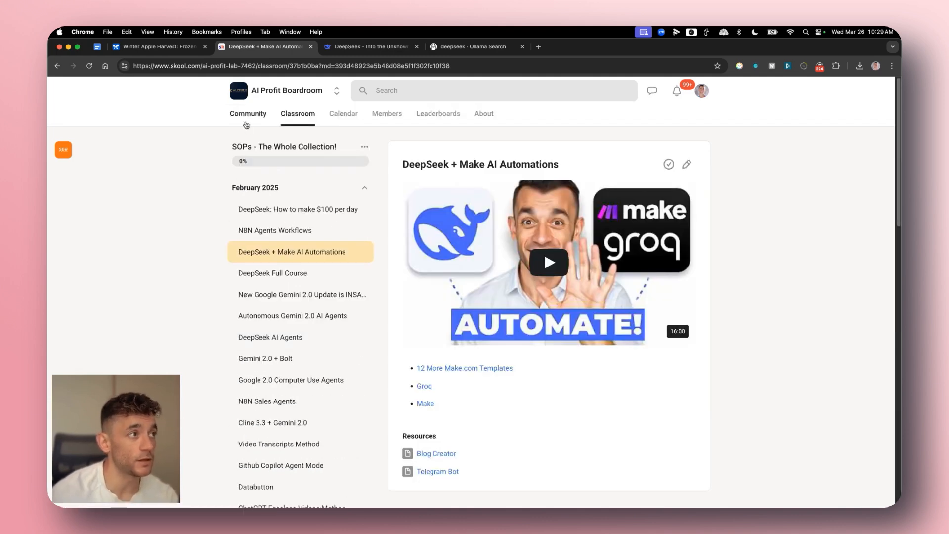
{"action": "left_click", "coordinate": [249, 113]}
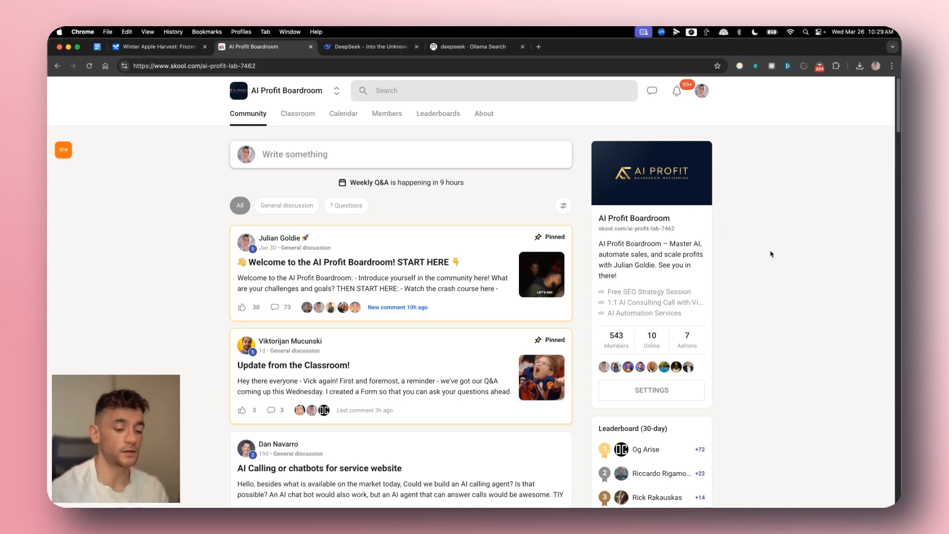
Open the Free SEO Strategy Session page and scroll through its benefits, case studies and testimonials.
{"action": "left_click", "coordinate": [539, 46]}
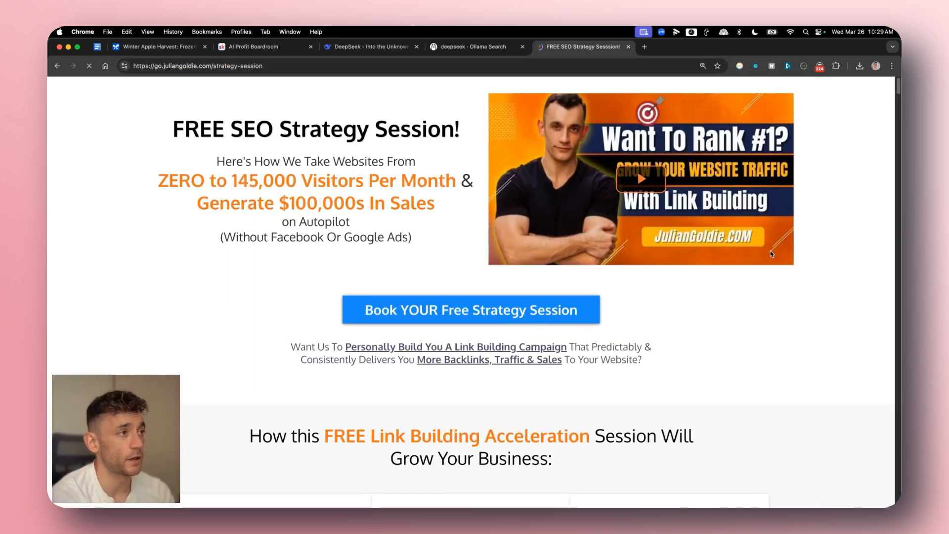
{"action": "scroll", "scroll_direction": "down", "scroll_amount": 3}
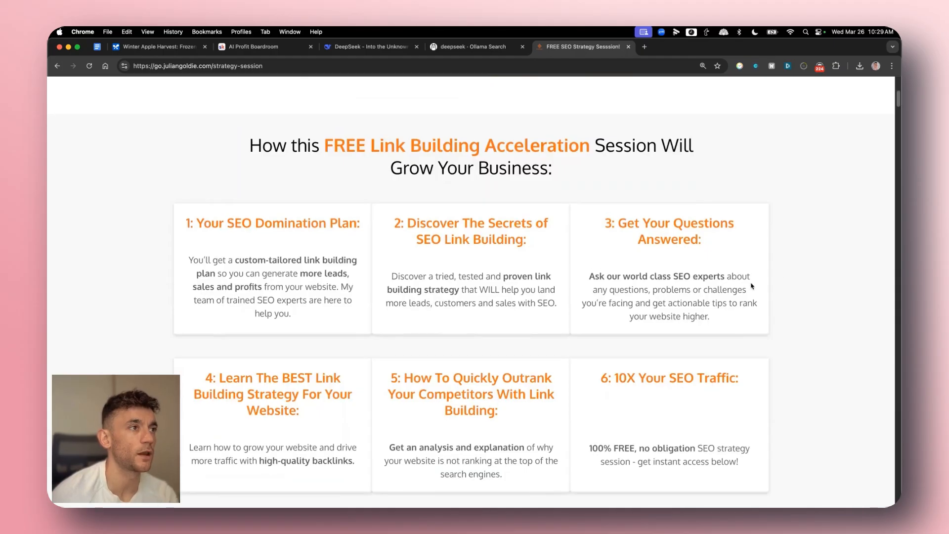
{"action": "scroll", "scroll_direction": "down", "scroll_amount": 3}
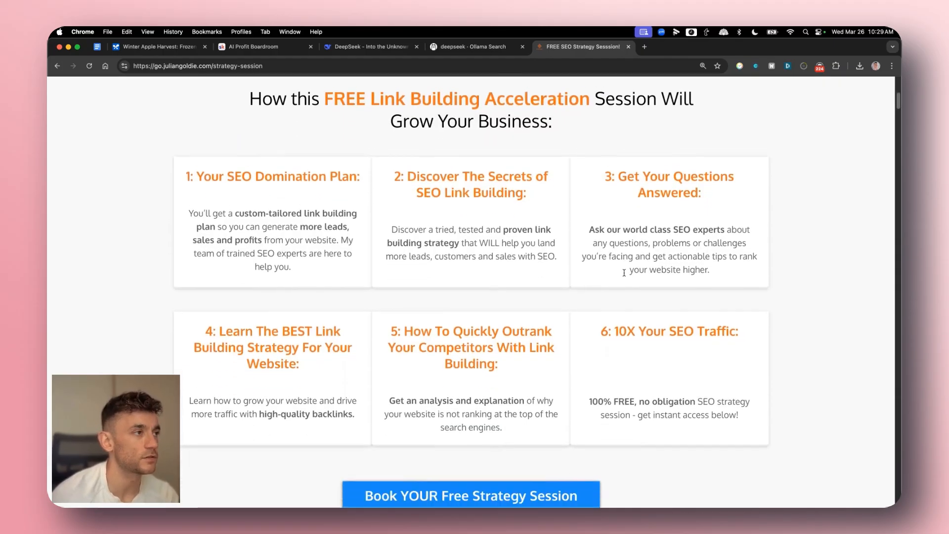
{"action": "scroll", "scroll_direction": "down", "scroll_amount": 3}
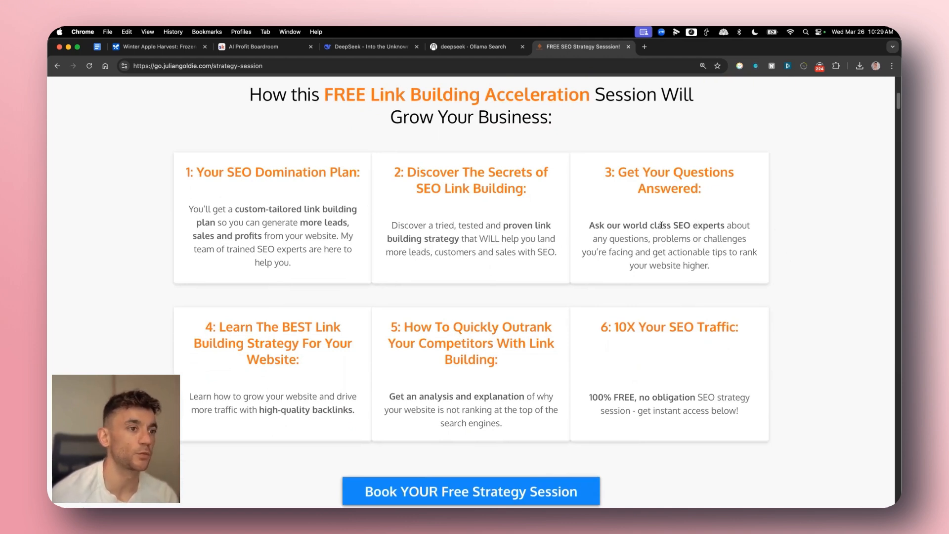
{"action": "scroll", "scroll_direction": "down", "scroll_amount": 3}
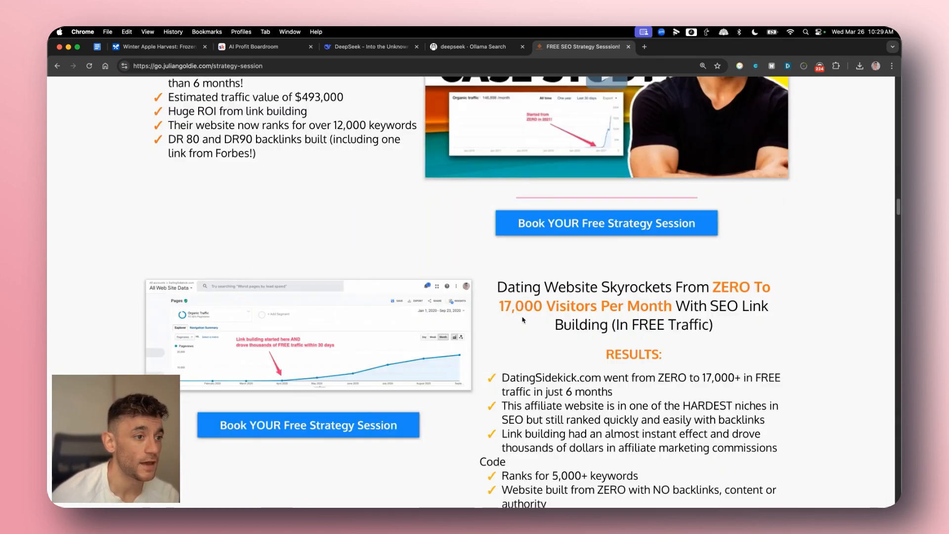
{"action": "scroll", "scroll_direction": "down", "scroll_amount": 3}
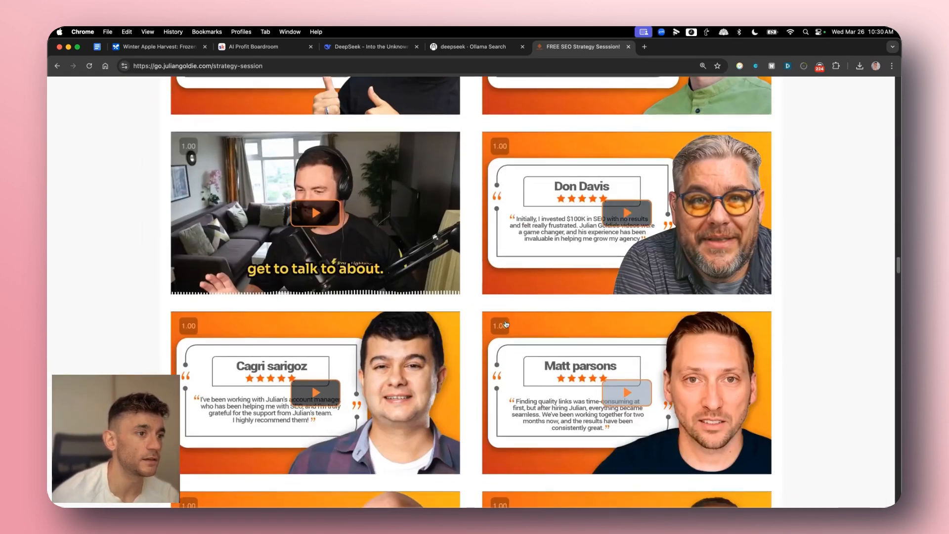
{"action": "scroll", "scroll_direction": "down", "scroll_amount": 3}
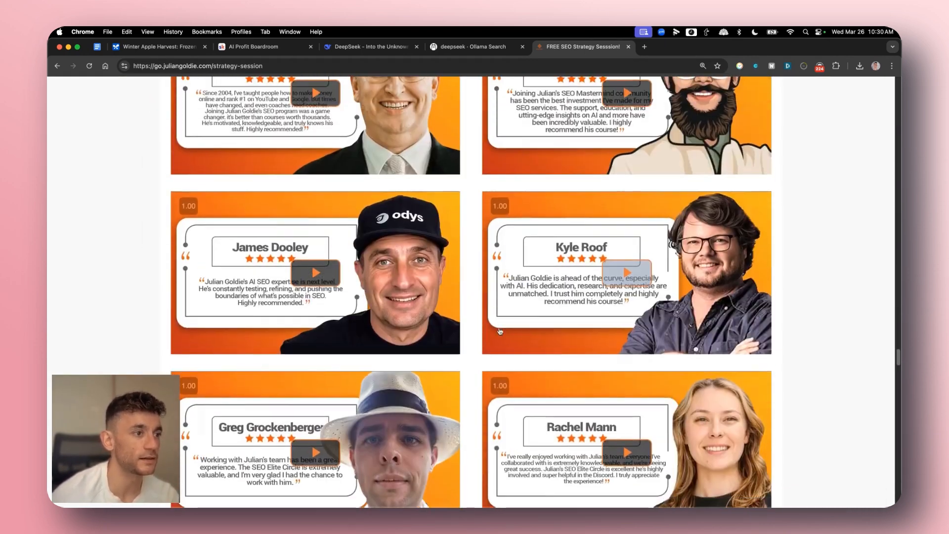
{"action": "scroll", "scroll_direction": "down", "scroll_amount": 3}
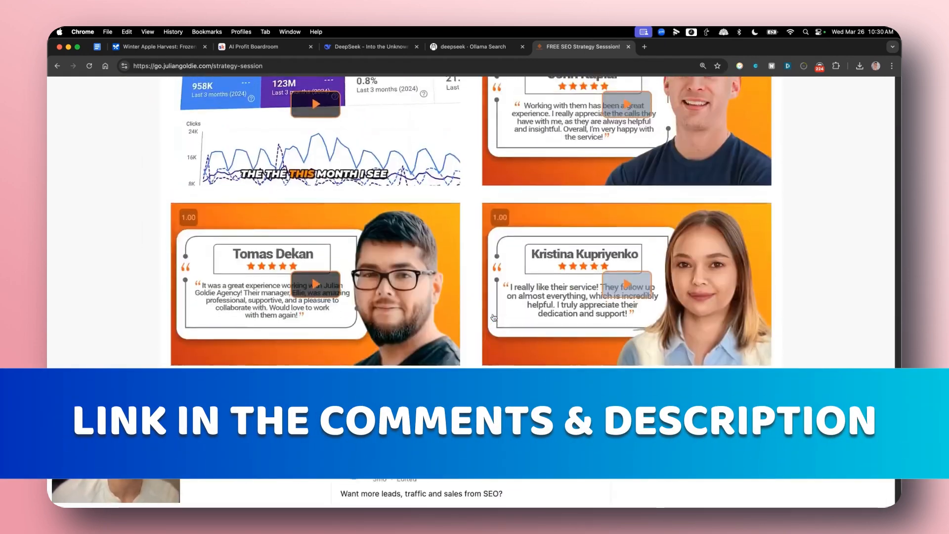